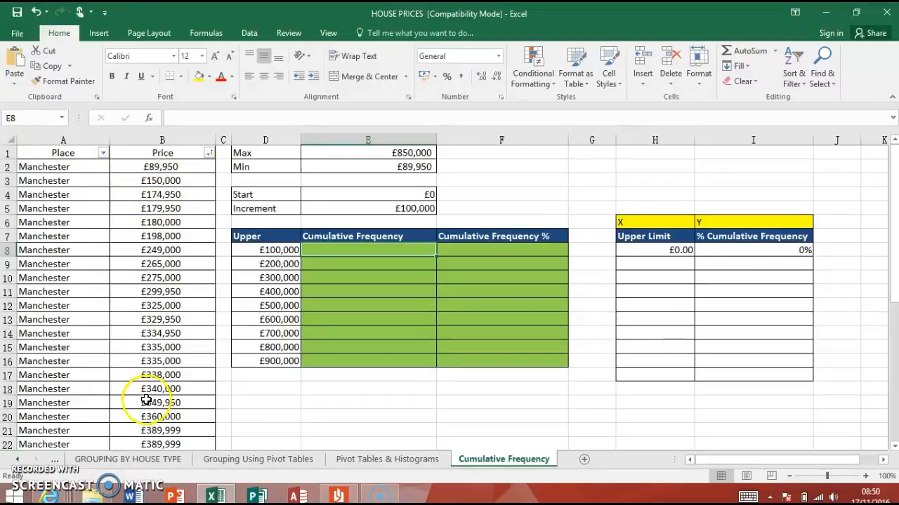
mouse_move(190, 461)
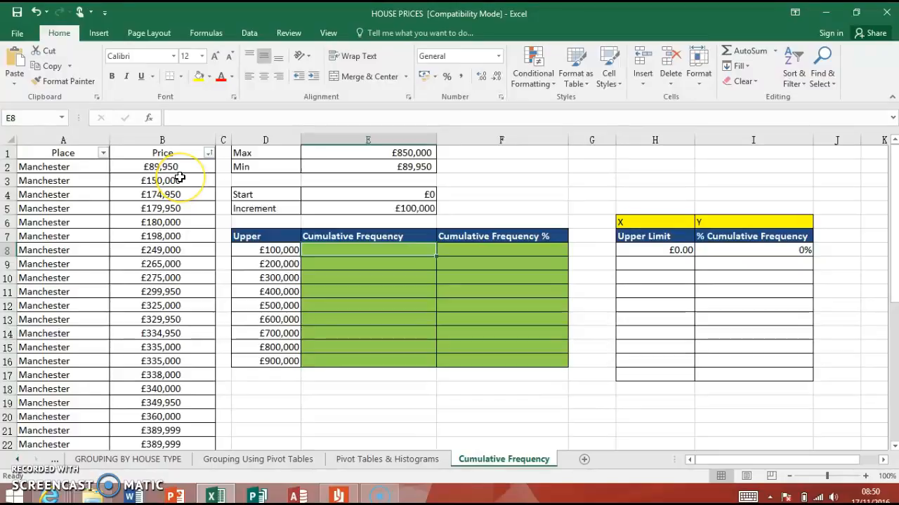
mouse_move(181, 221)
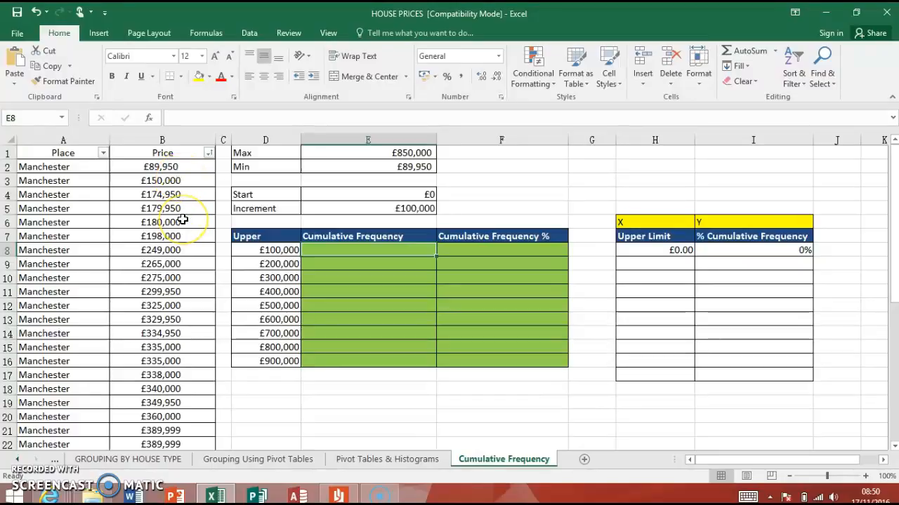
mouse_move(813, 359)
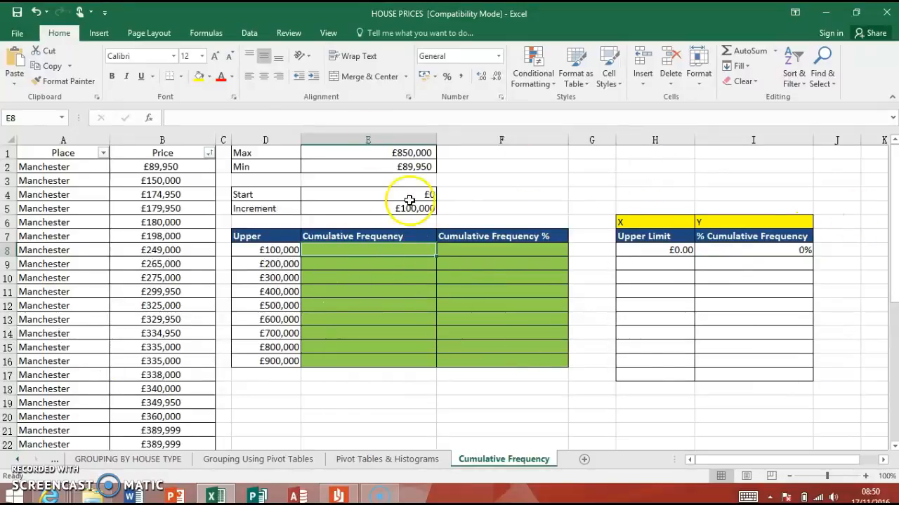
- Inspect the Max and Min formulas, then select the first Cumulative Frequency cell
left_click(368, 152)
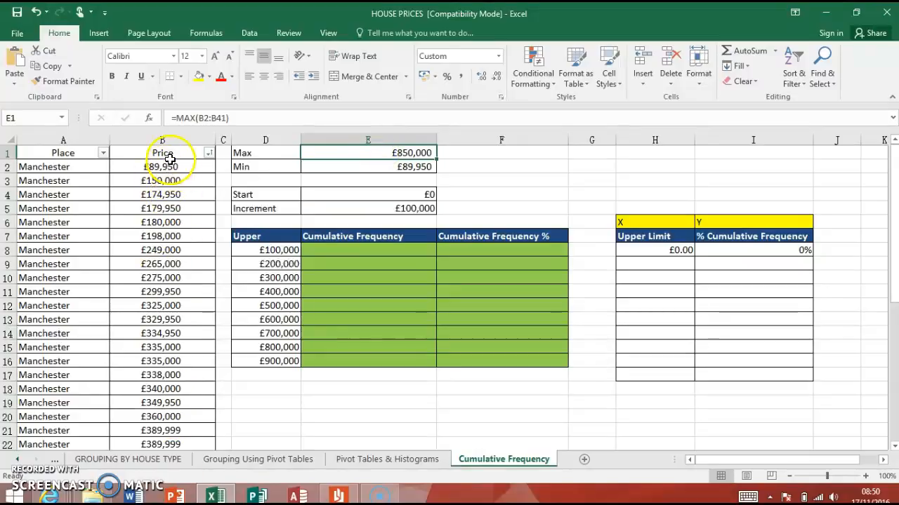
mouse_move(496, 138)
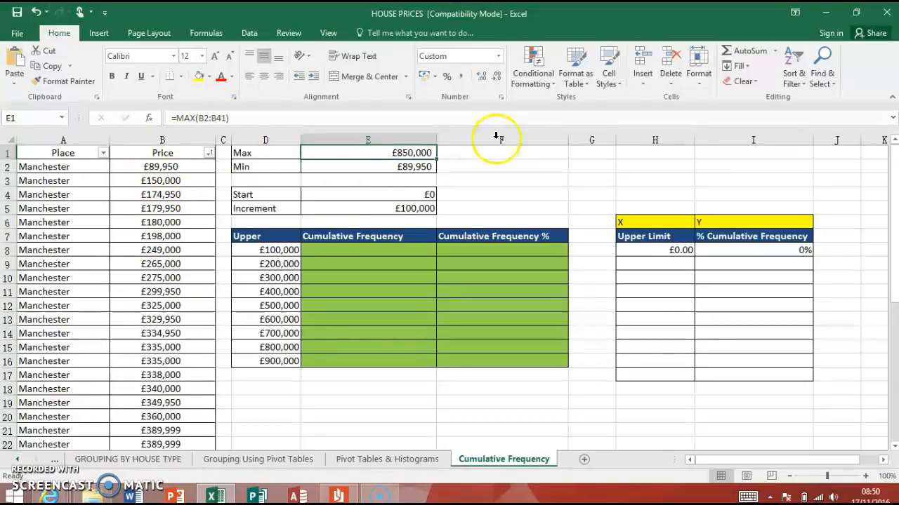
left_click(367, 167)
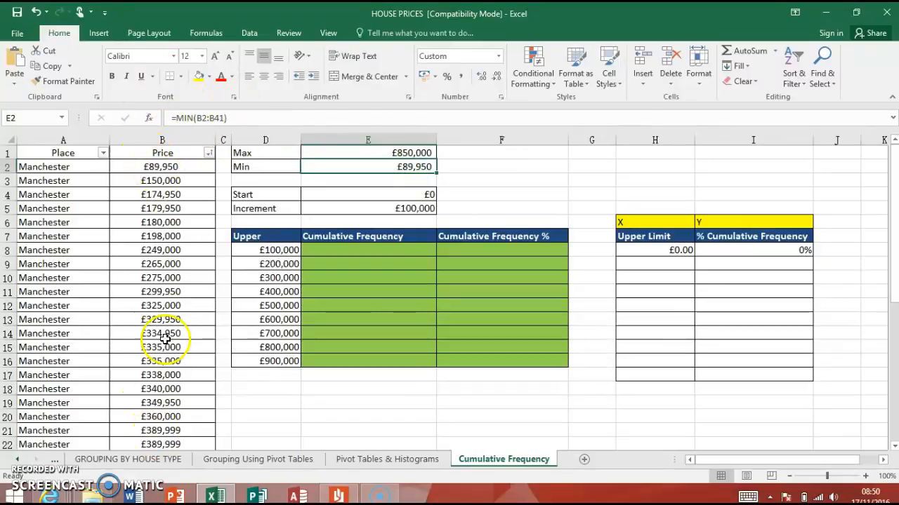
mouse_move(849, 305)
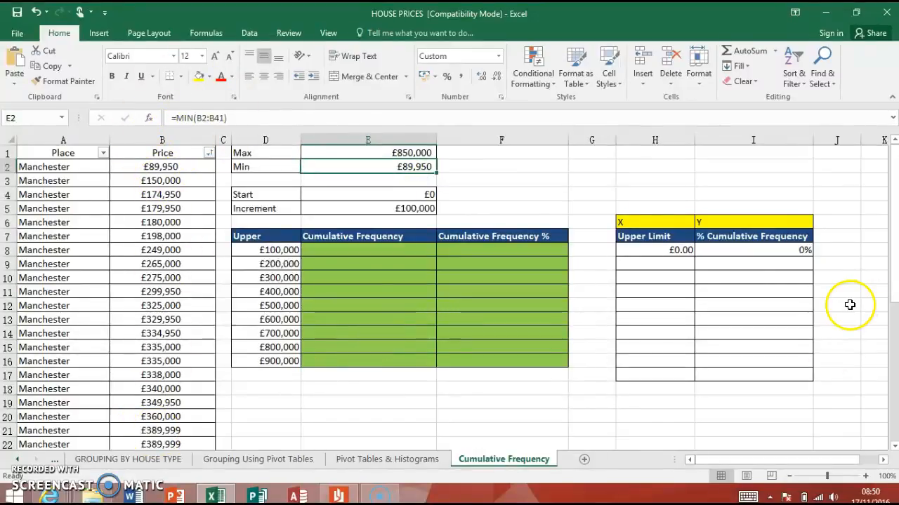
mouse_move(664, 207)
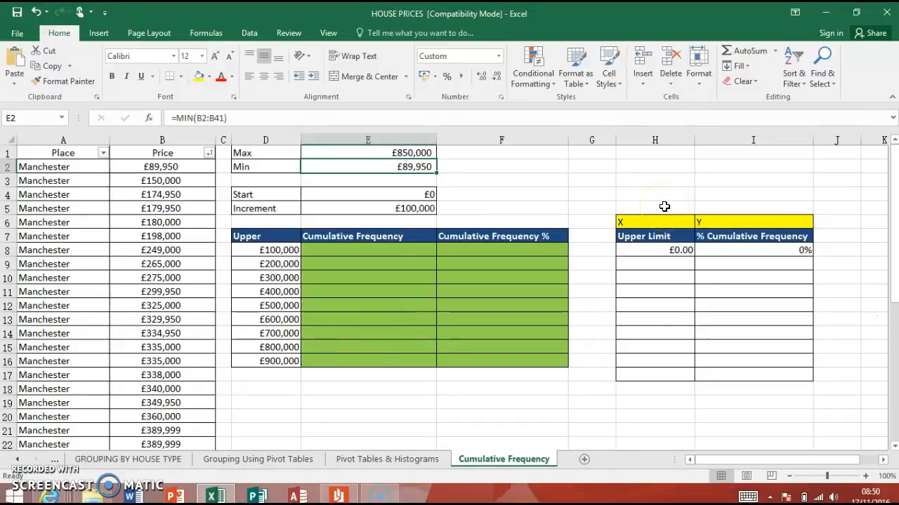
mouse_move(479, 318)
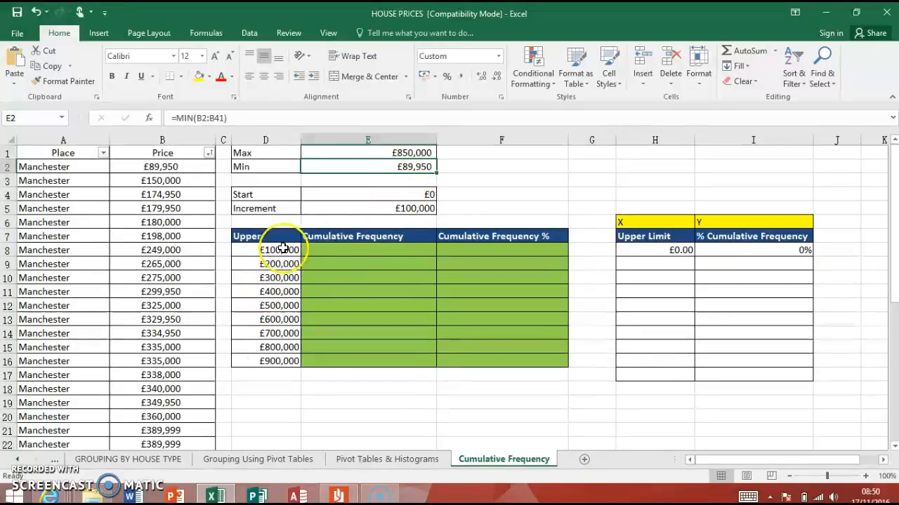
mouse_move(407, 239)
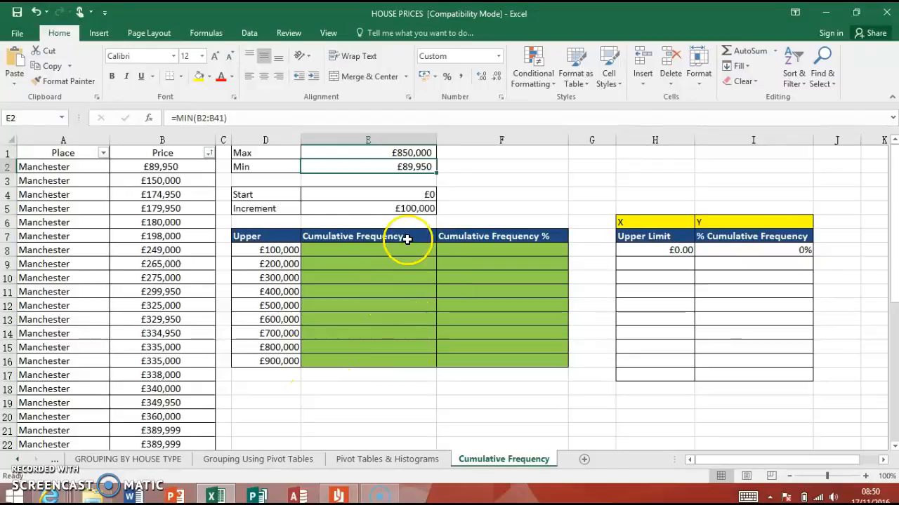
left_click(334, 249)
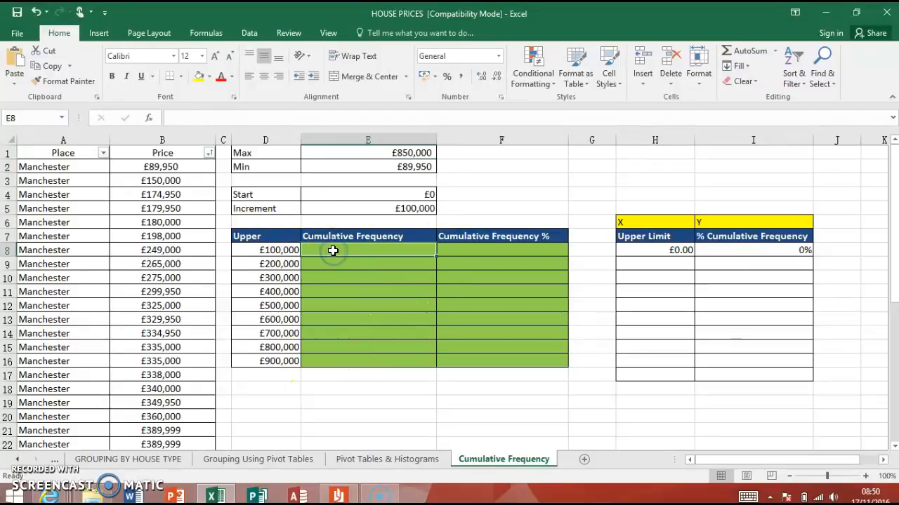
mouse_move(302, 295)
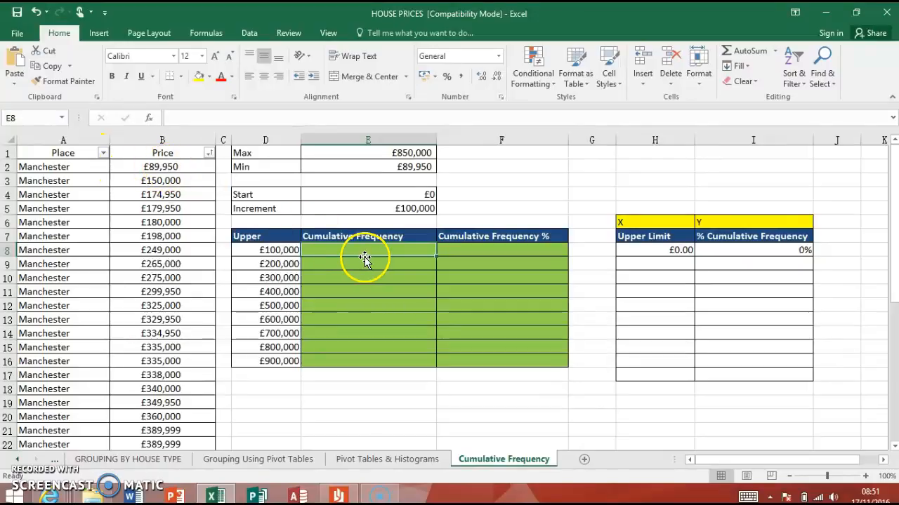
type("1")
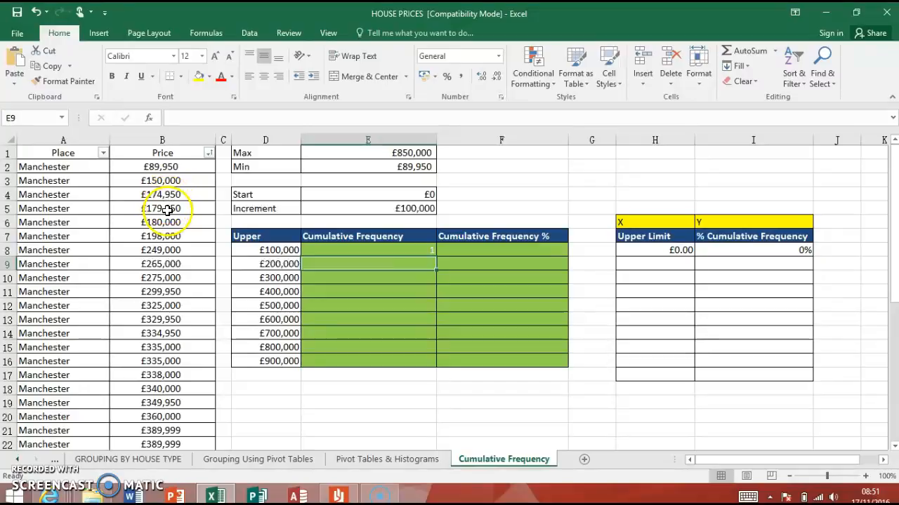
mouse_move(168, 236)
type("6")
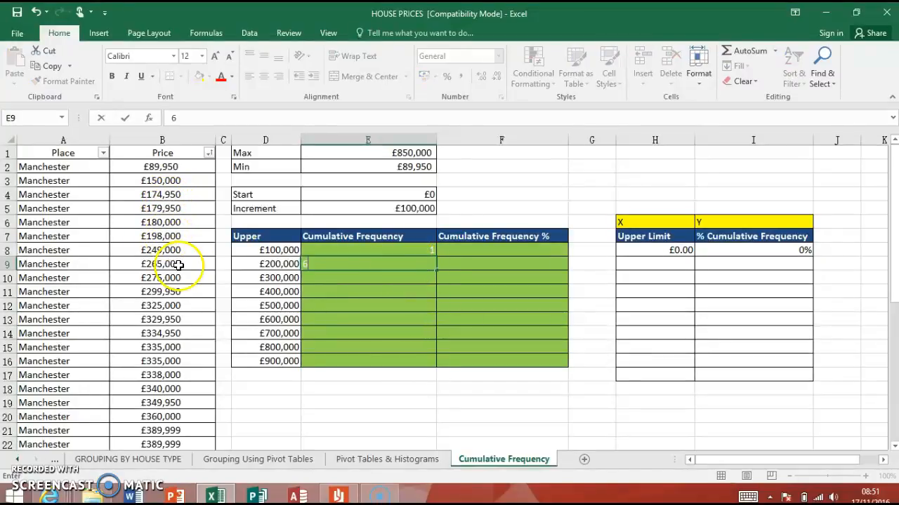
mouse_move(141, 232)
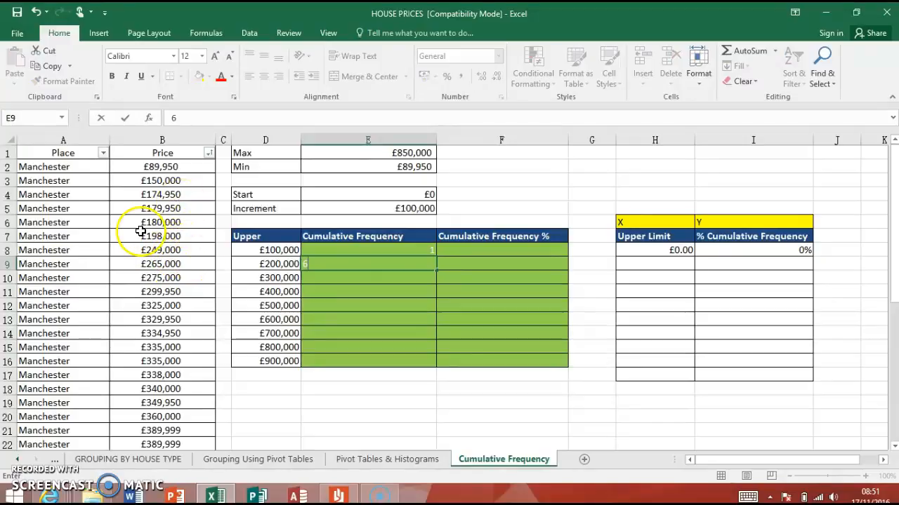
mouse_move(198, 253)
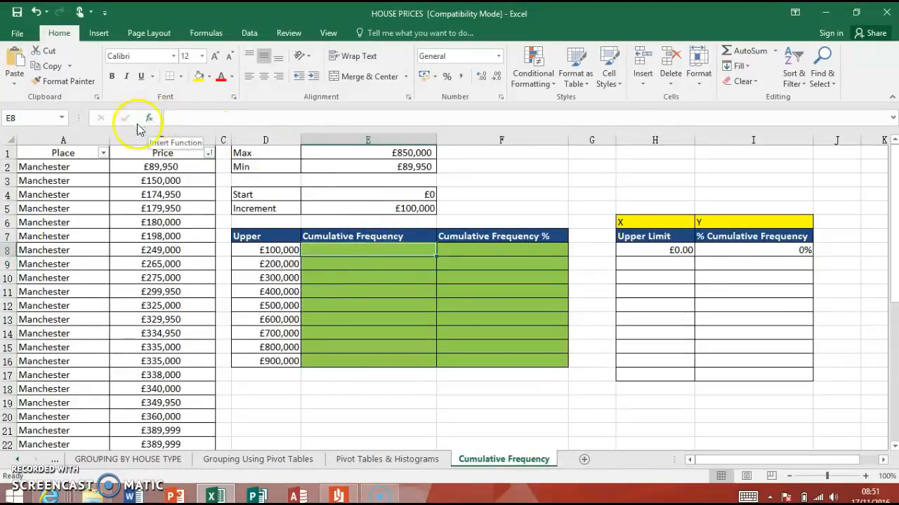
- Start a COUNTIFS formula with the price range $B$2:$B$41 as Criteria_range1
left_click(148, 117)
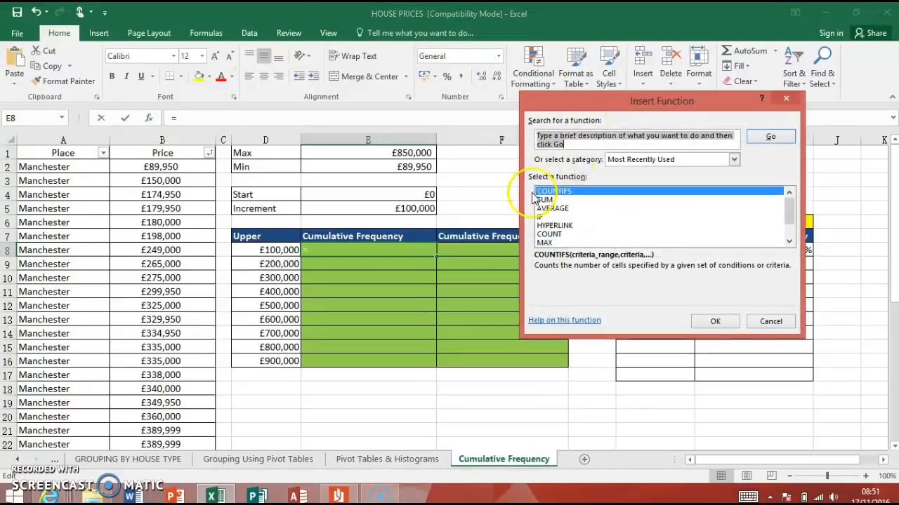
left_click(715, 321)
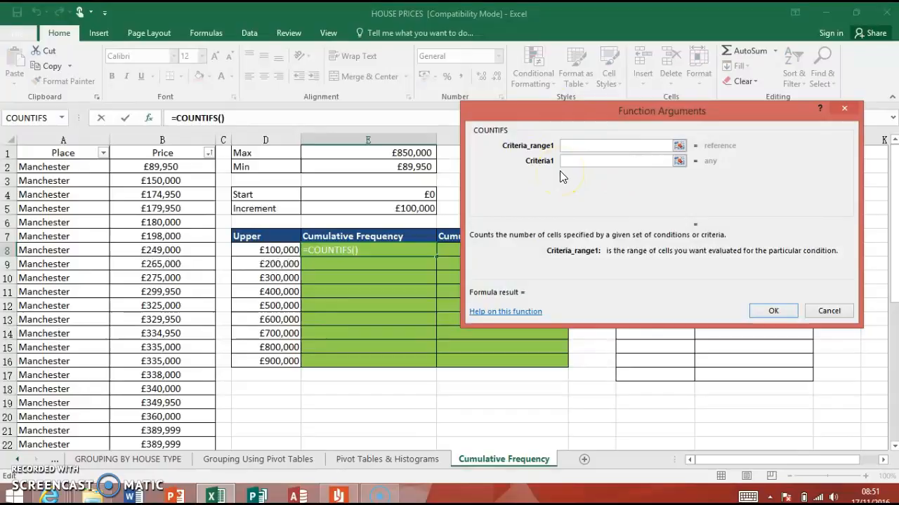
mouse_move(646, 188)
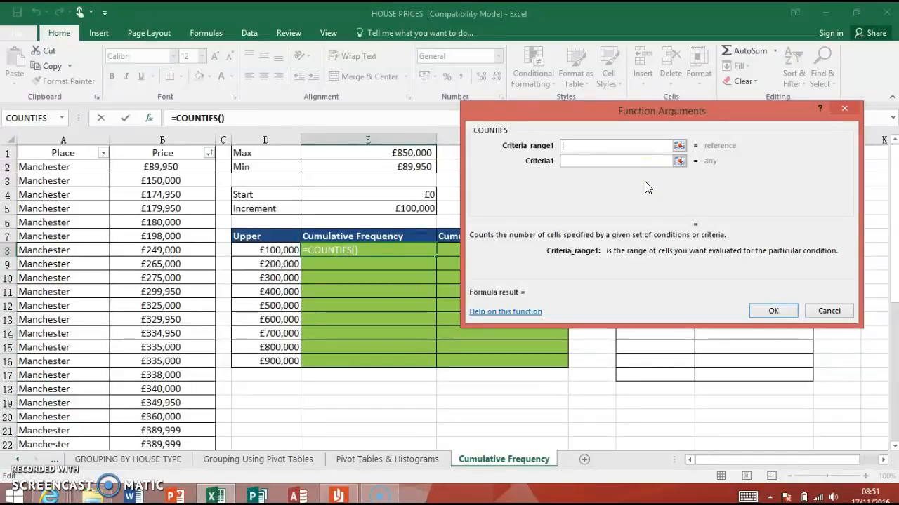
mouse_move(603, 189)
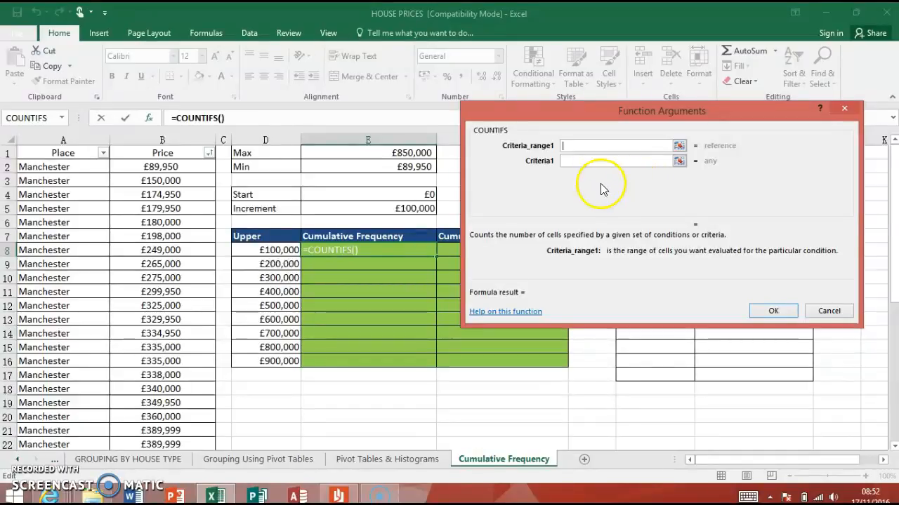
mouse_move(398, 158)
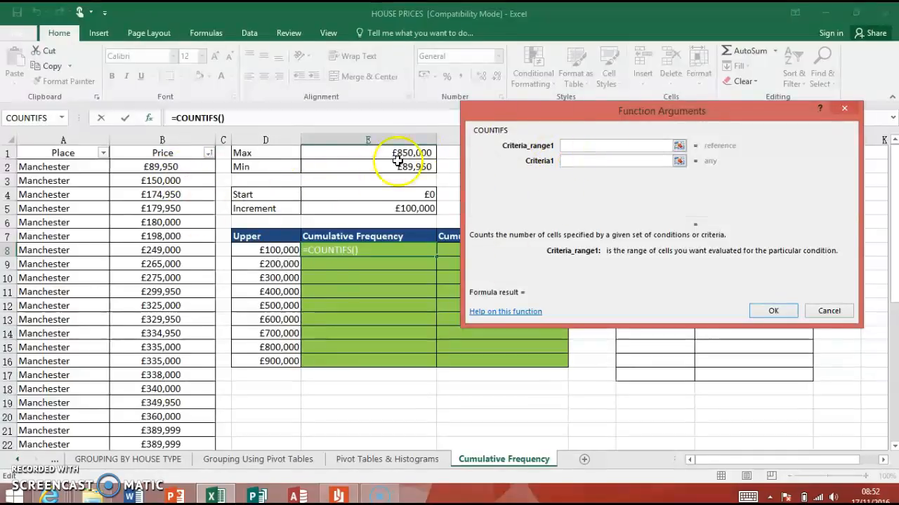
mouse_move(201, 183)
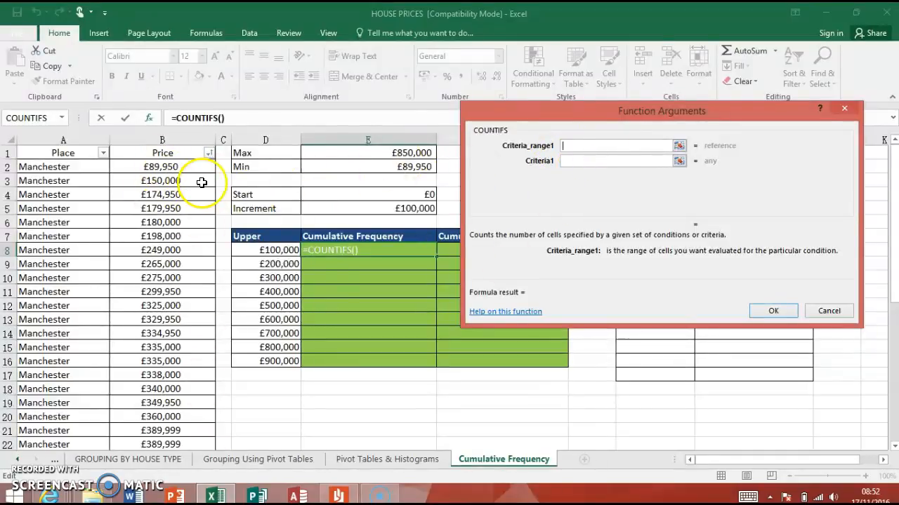
left_click_drag(162, 167, 162, 222)
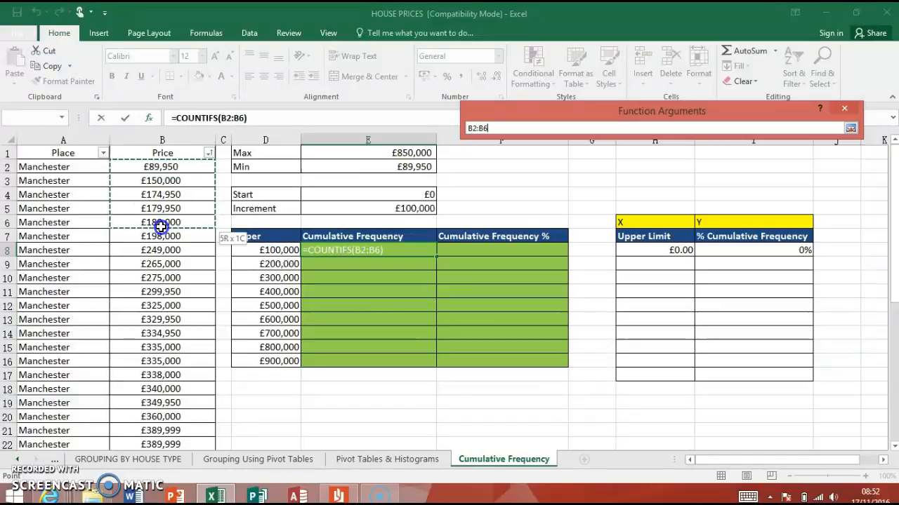
left_click_drag(161, 222, 161, 445)
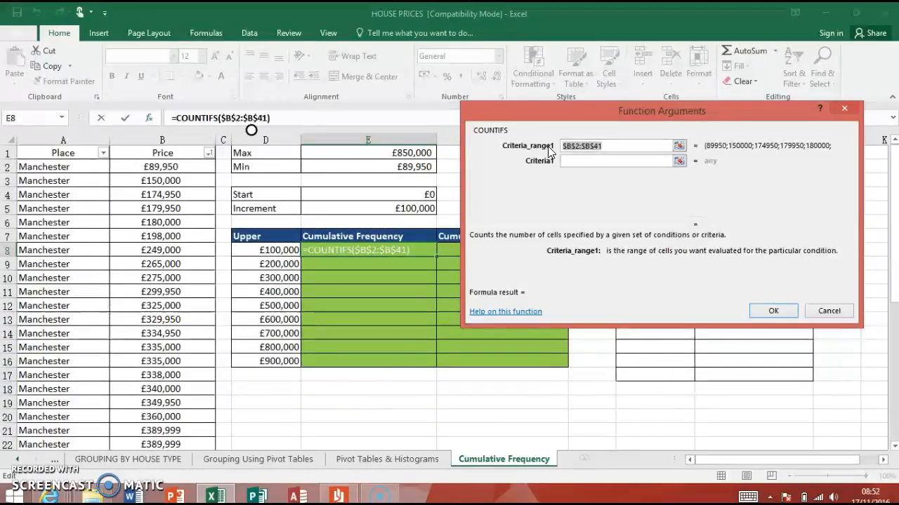
- Set the COUNTIFS criteria to "<="&D8 and confirm, returning 1 in E8
left_click(614, 160)
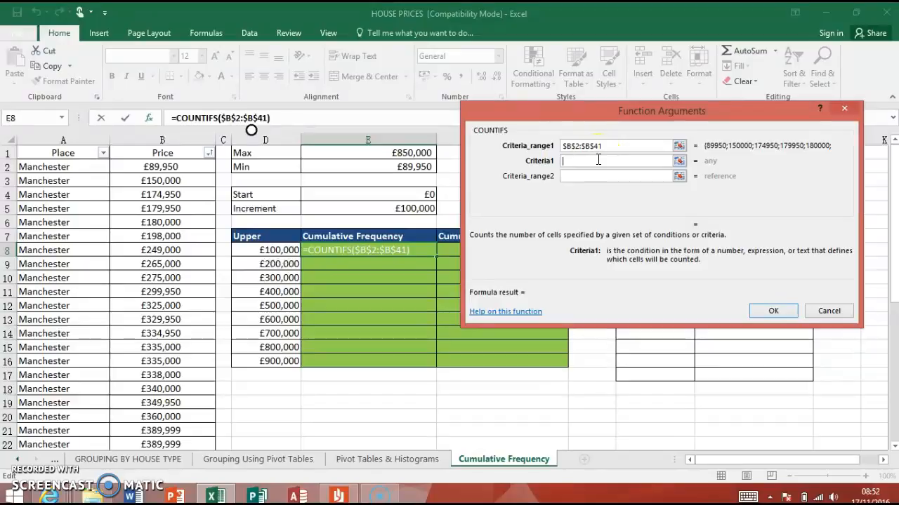
mouse_move(562, 188)
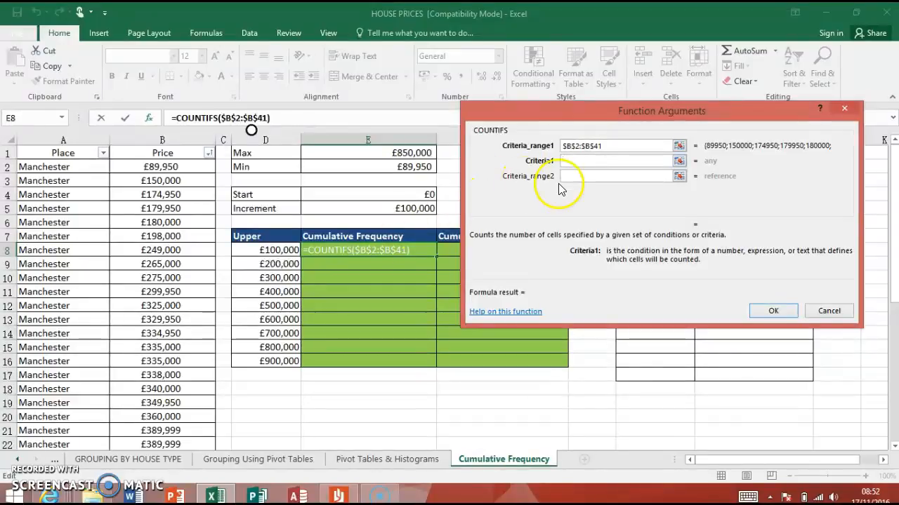
left_click(614, 161)
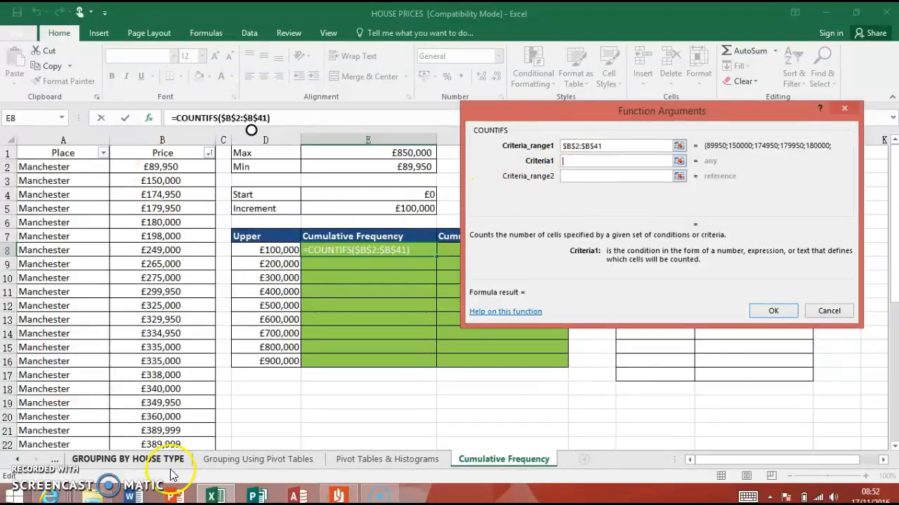
mouse_move(213, 264)
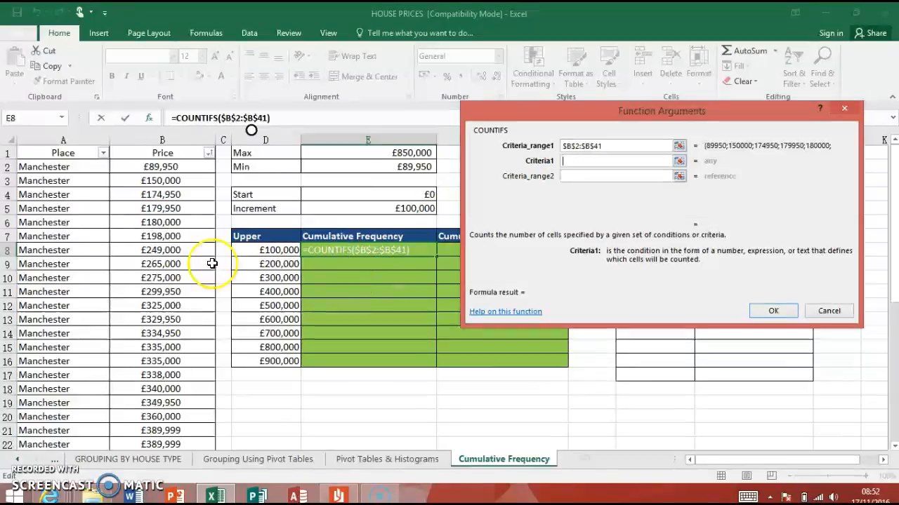
mouse_move(437, 184)
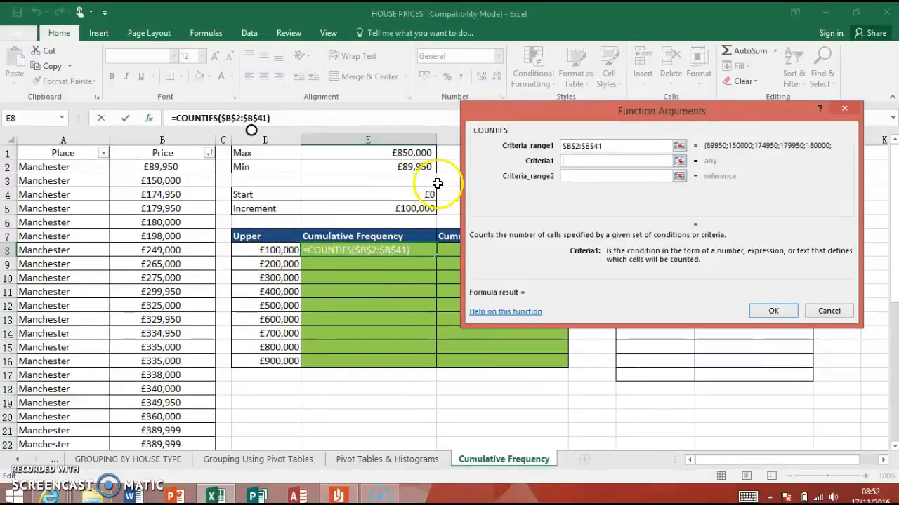
mouse_move(281, 250)
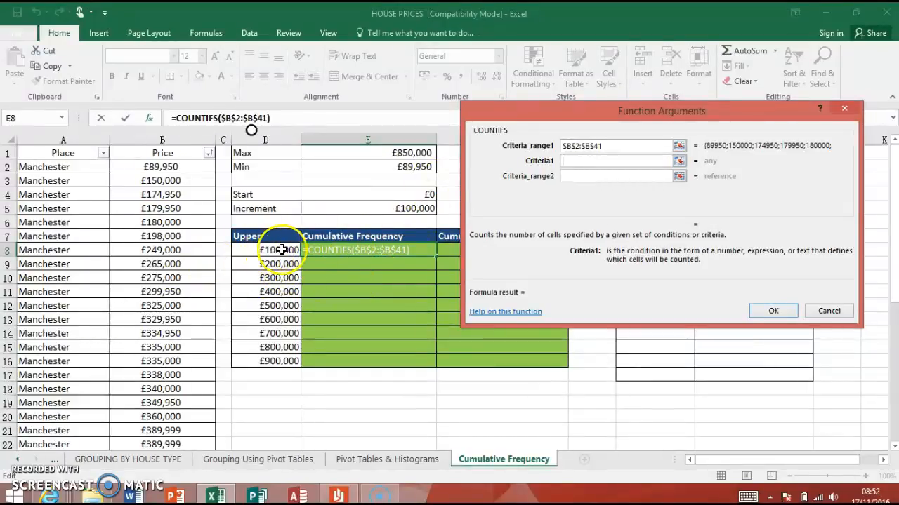
mouse_move(338, 300)
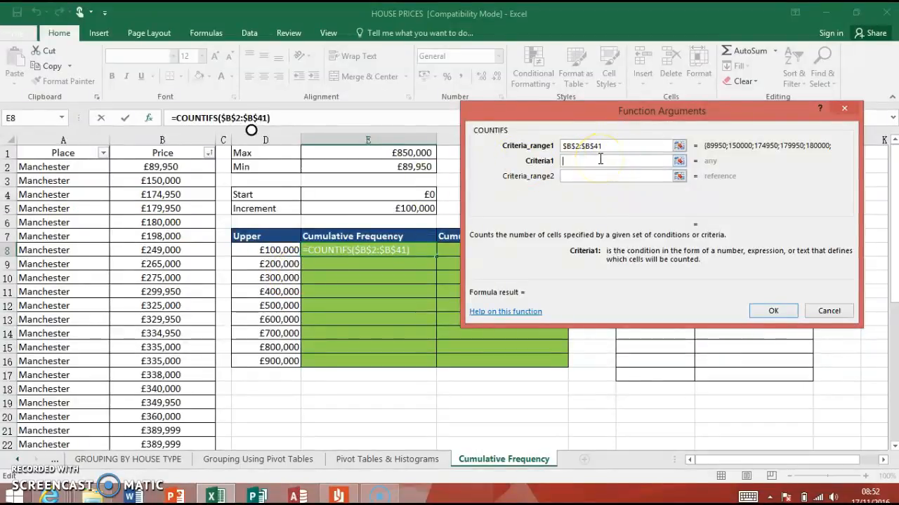
type("<=\"")
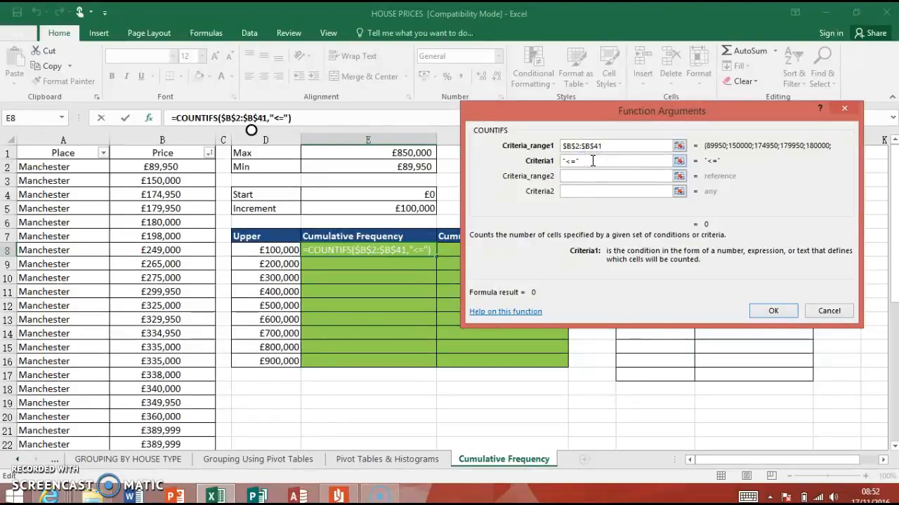
type("1")
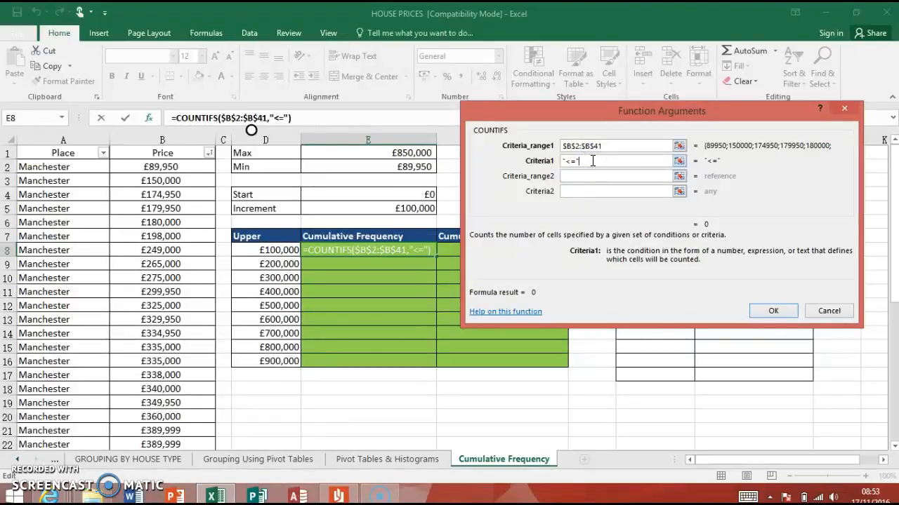
type("&")
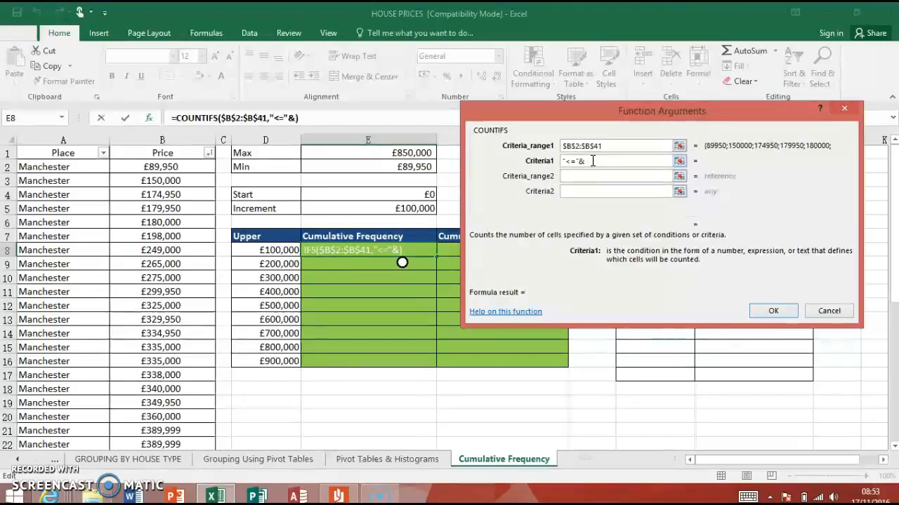
left_click(266, 250)
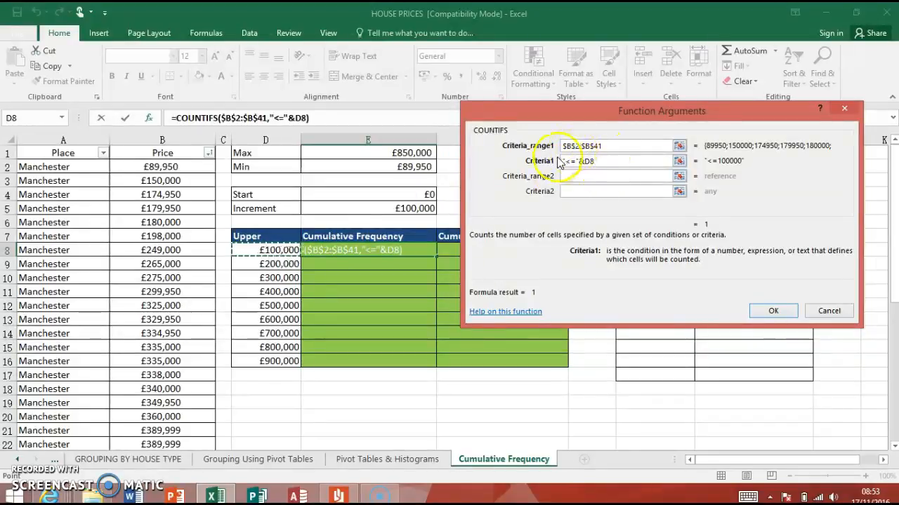
mouse_move(755, 207)
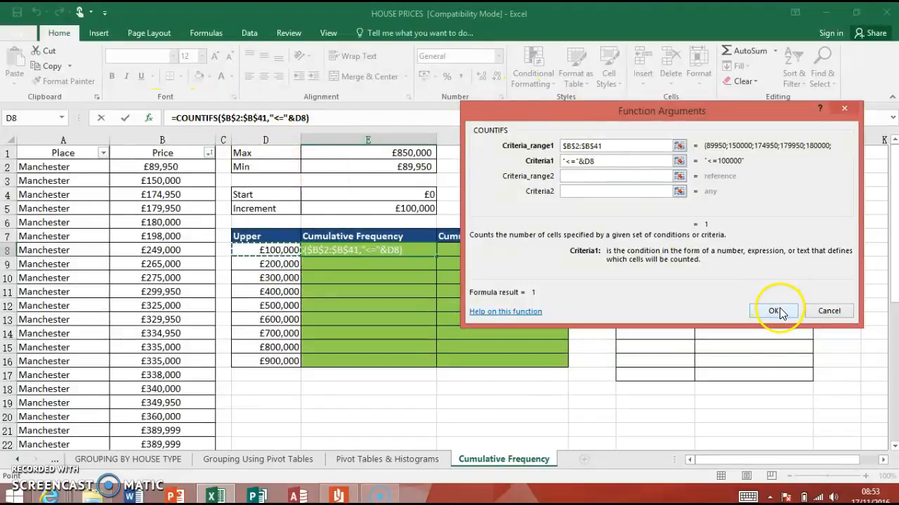
left_click(773, 311)
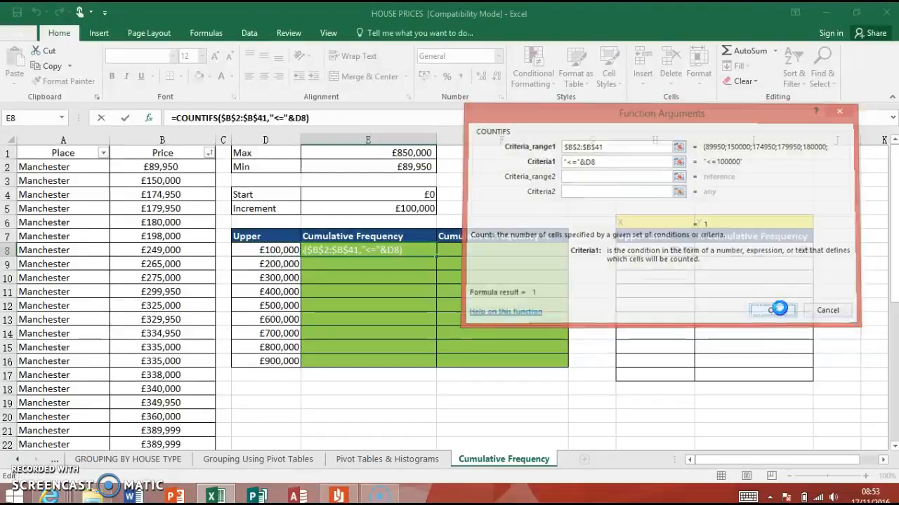
- Fill the COUNTIFS formula down to E16 and check a count against prices B2:B7
left_click(771, 310)
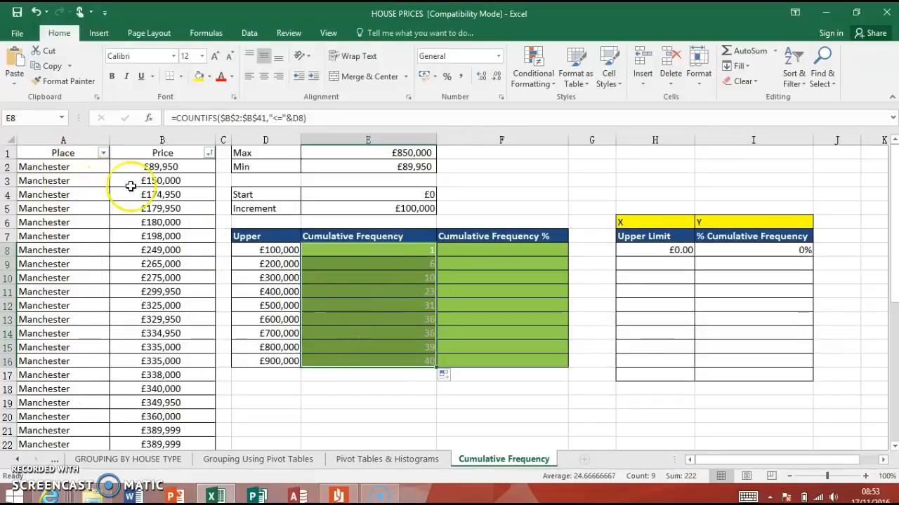
mouse_move(388, 368)
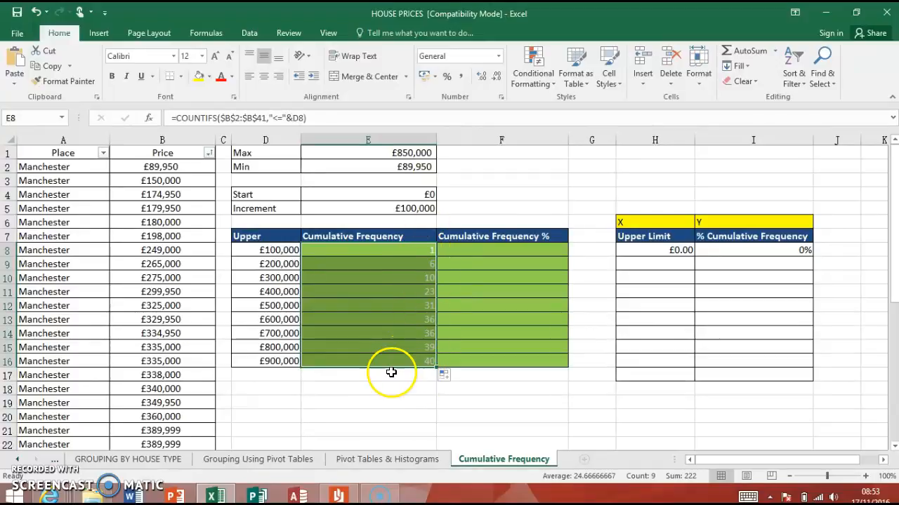
mouse_move(429, 253)
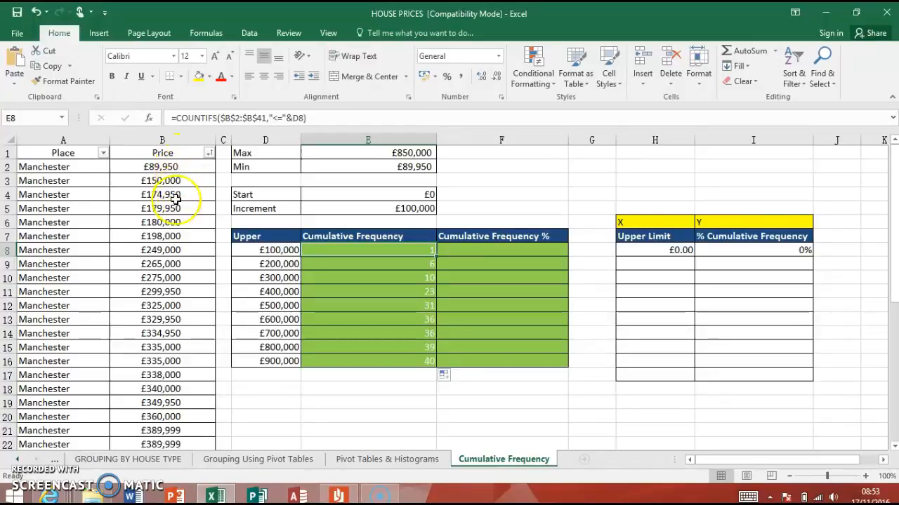
left_click(161, 236)
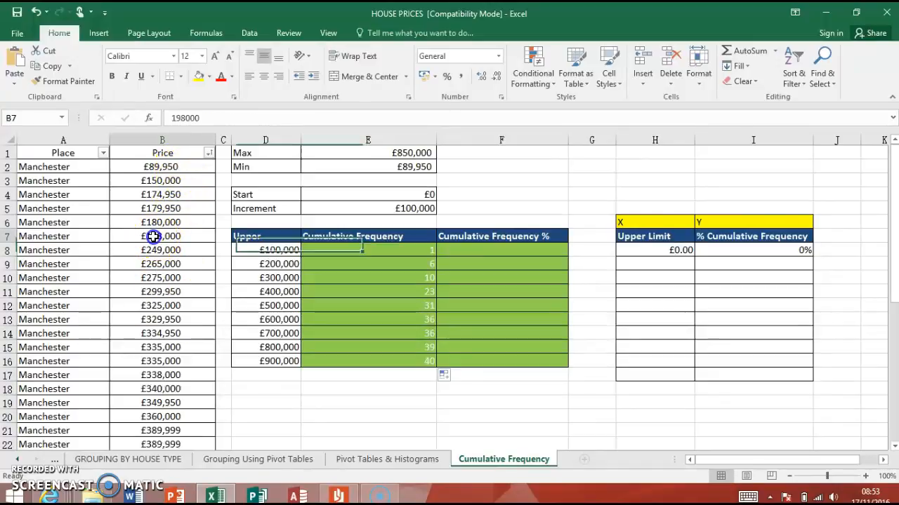
left_click_drag(161, 167, 161, 236)
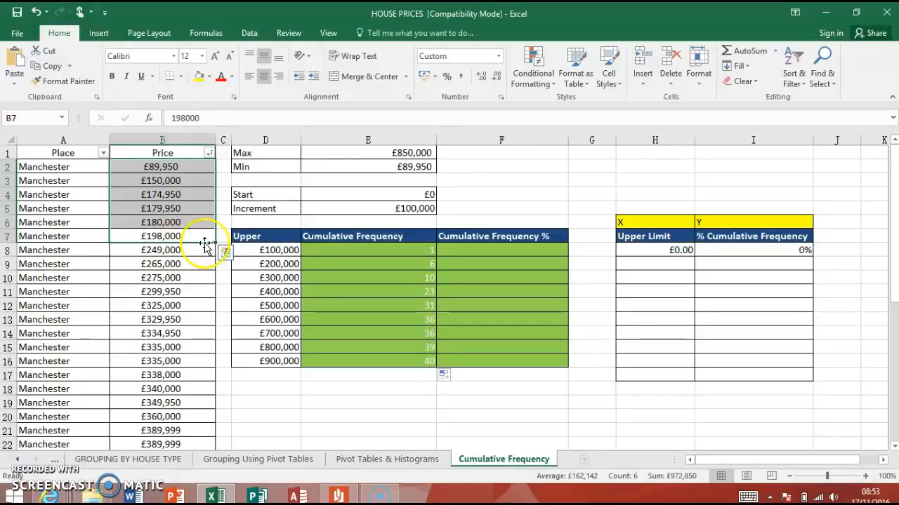
mouse_move(641, 369)
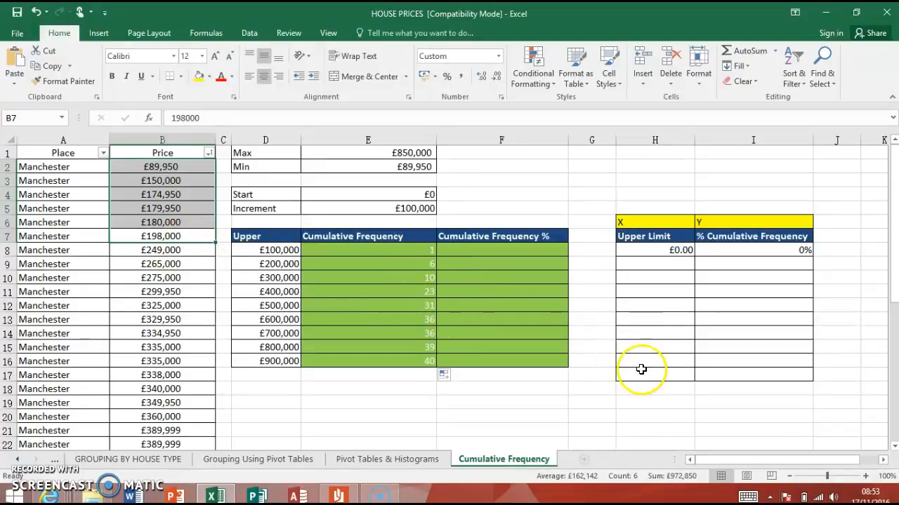
left_click(491, 251)
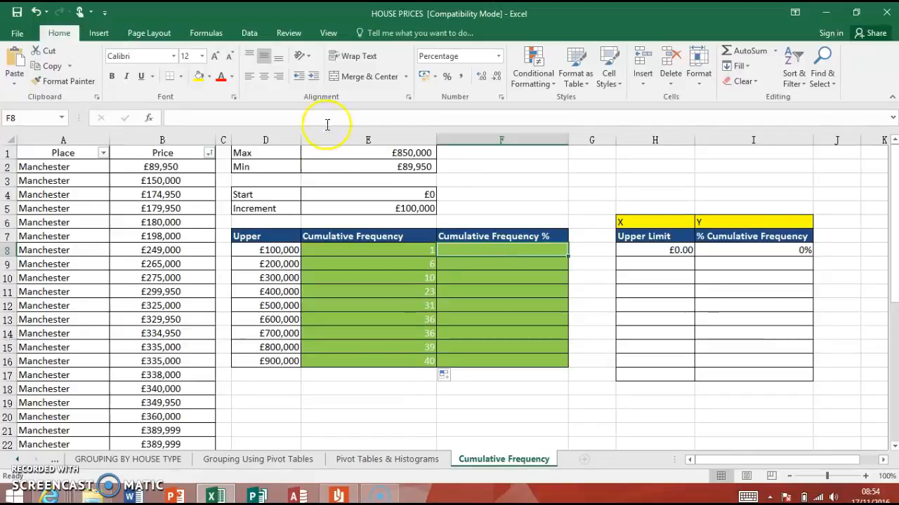
mouse_move(340, 167)
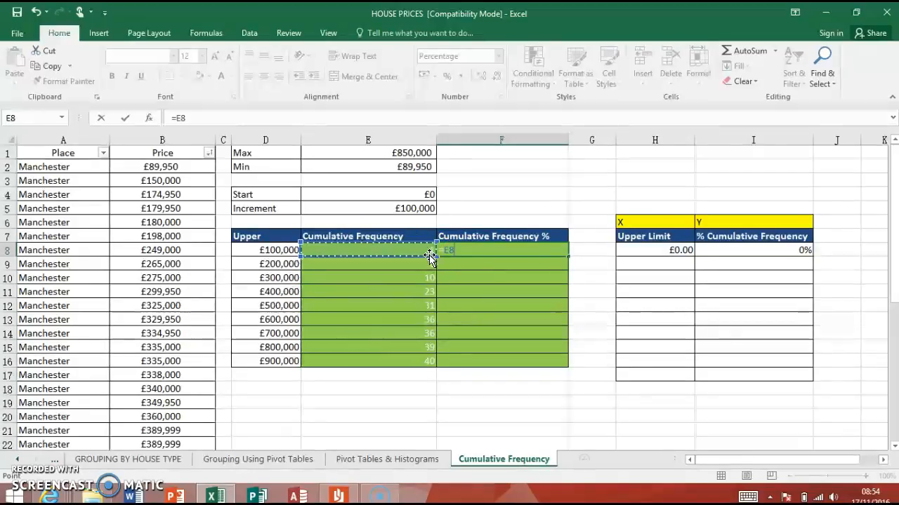
- Enter =E8/$E$16 in F8 so it shows 2.50%
type("/")
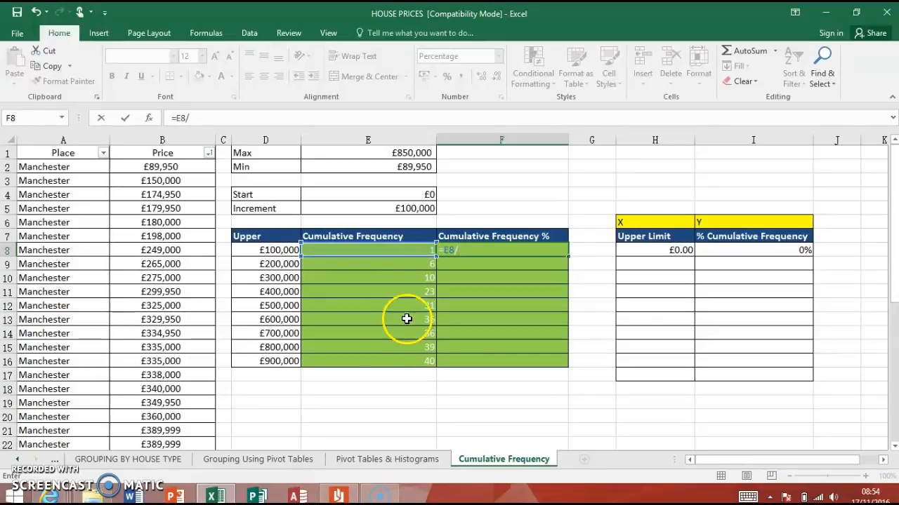
mouse_move(423, 364)
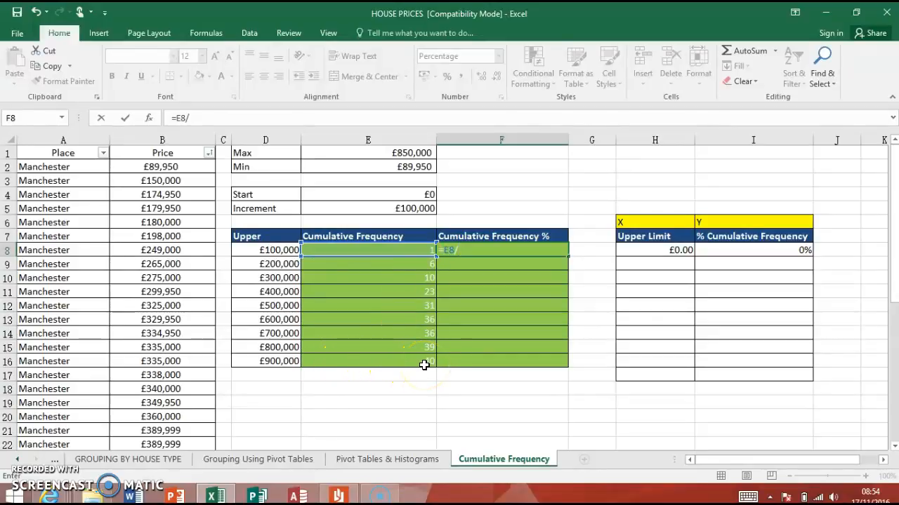
left_click(367, 361)
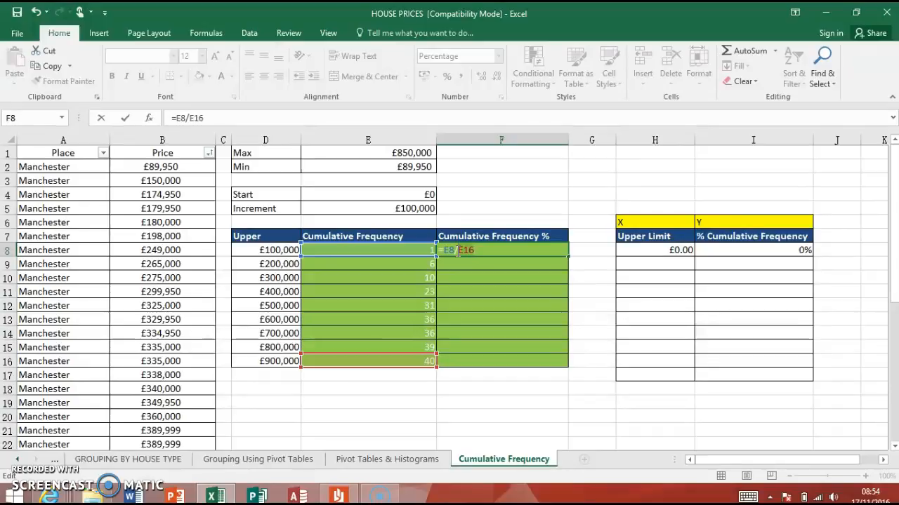
key("f4")
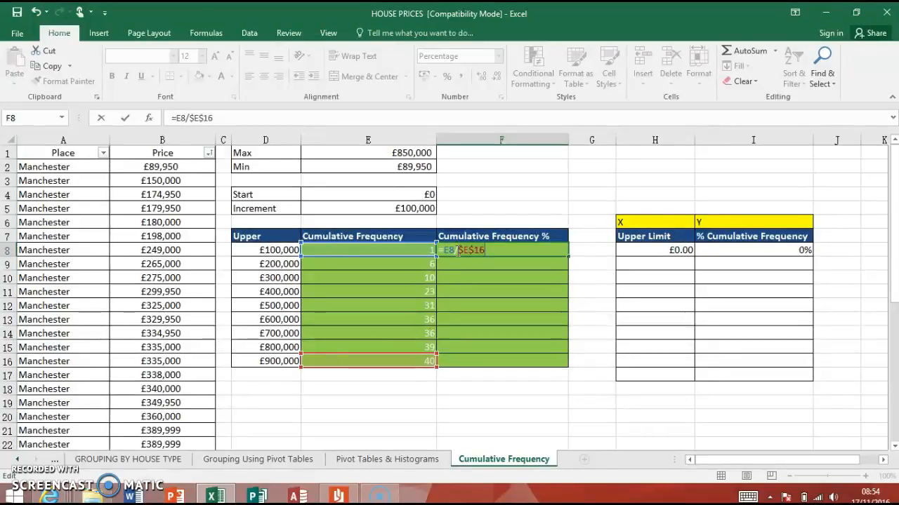
key("Return")
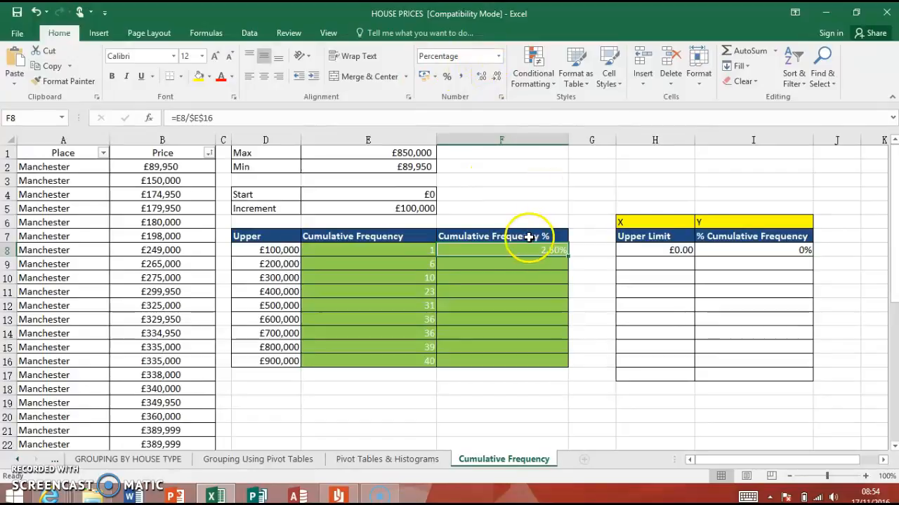
- Select F8:F16, apply a number format, and fill the percentage formula down
left_click_drag(501, 250, 505, 361)
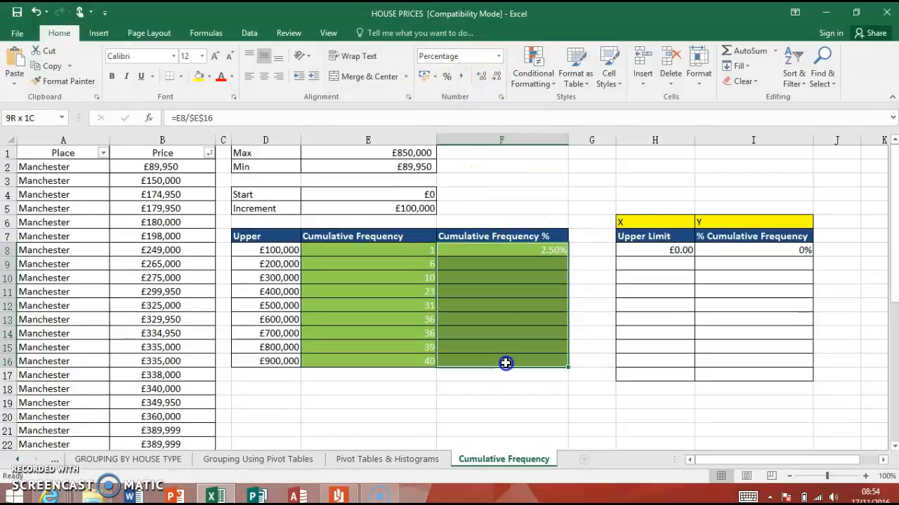
left_click(499, 56)
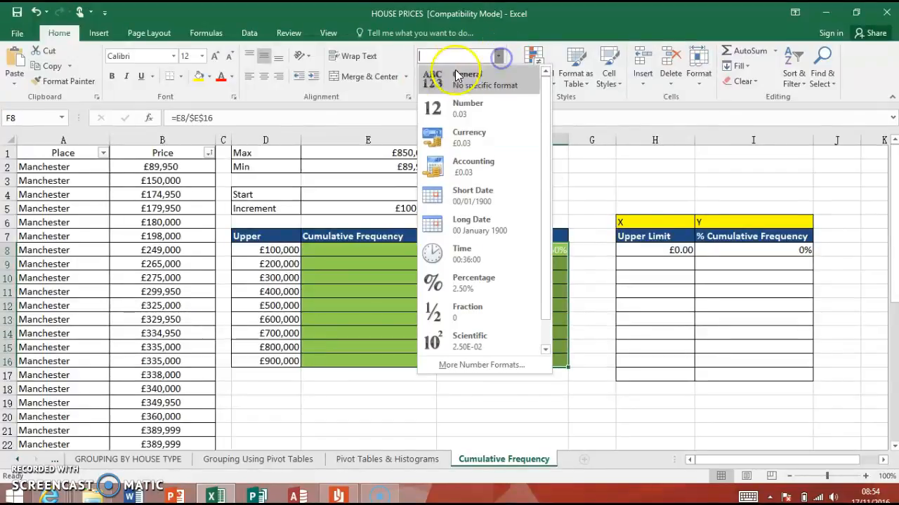
left_click(474, 283)
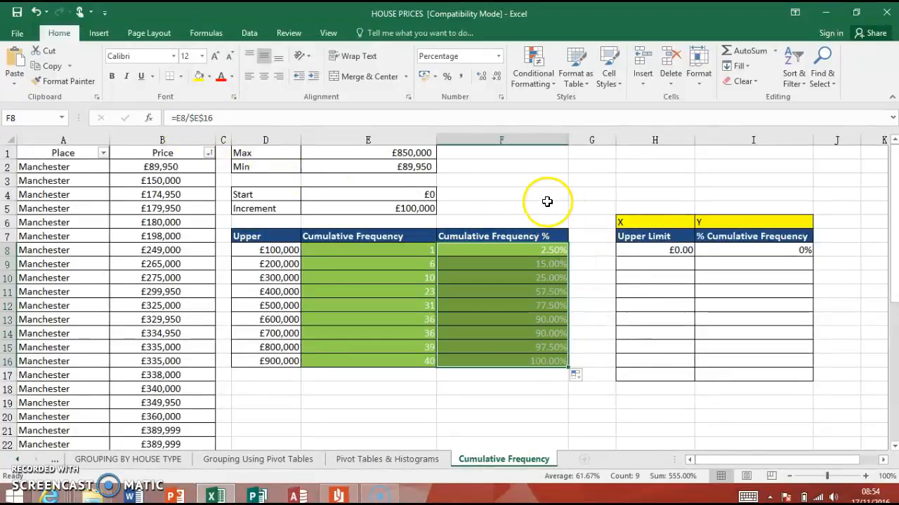
left_click(500, 207)
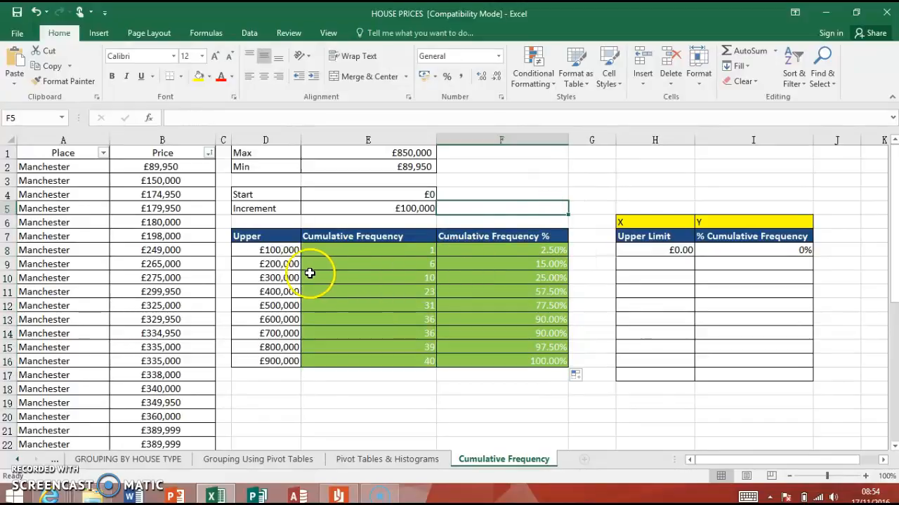
mouse_move(360, 362)
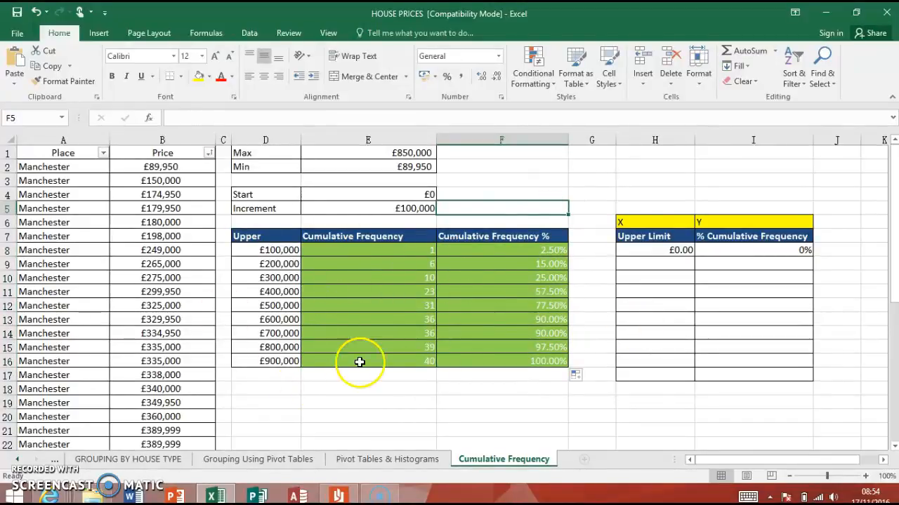
mouse_move(380, 401)
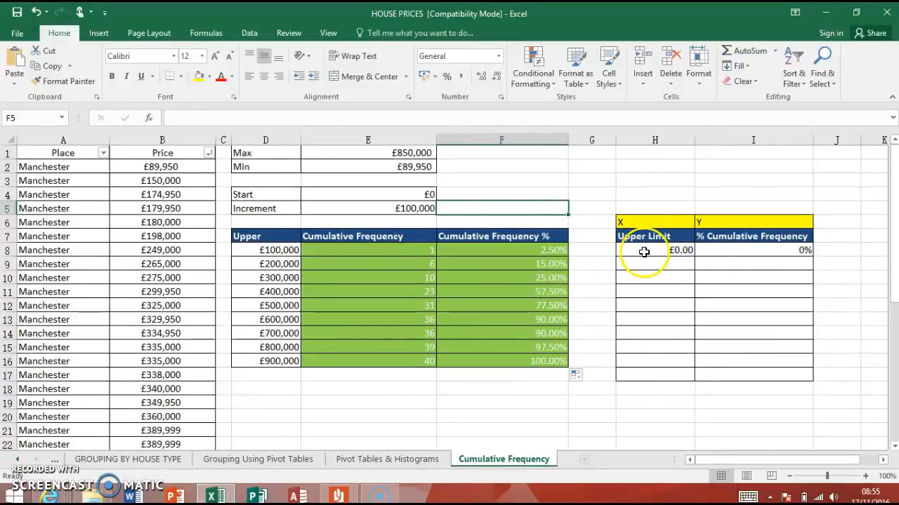
mouse_move(712, 223)
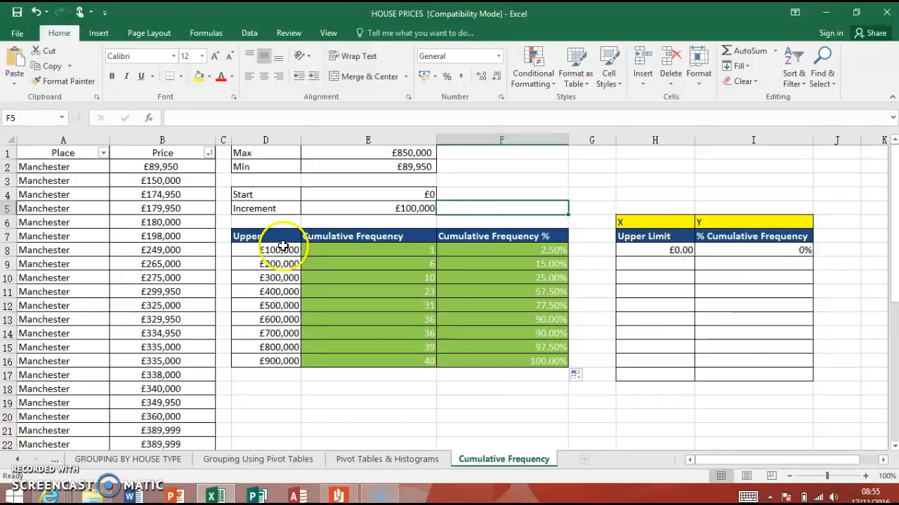
mouse_move(678, 283)
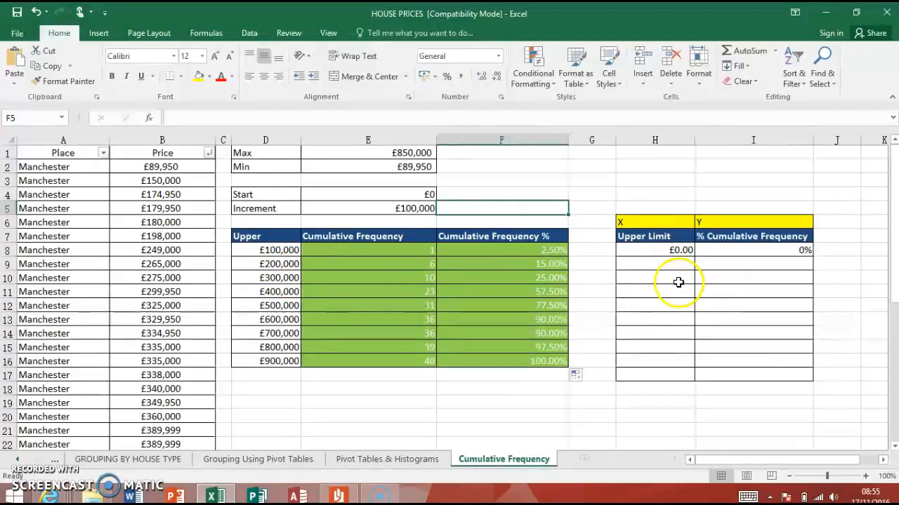
- Link H9 to D8, fill Upper Limit down to £900,000, and link I9 to F8
left_click(654, 264)
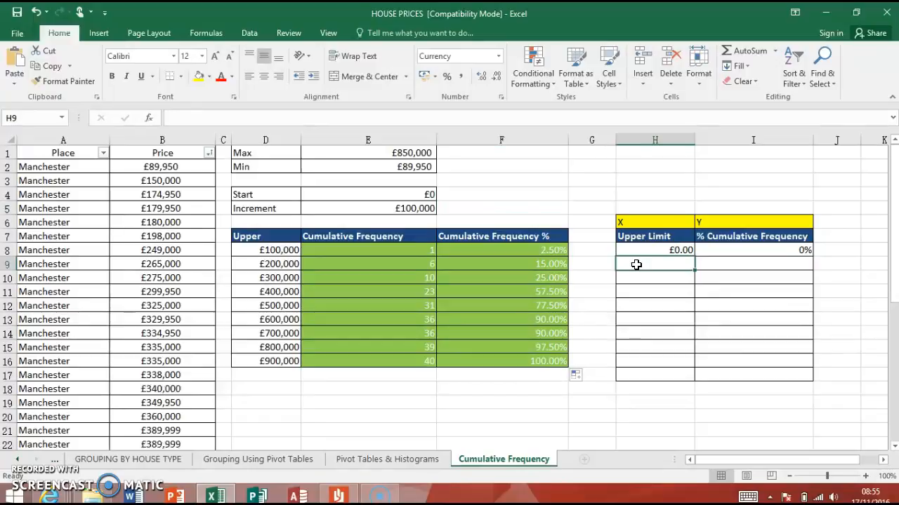
type("=")
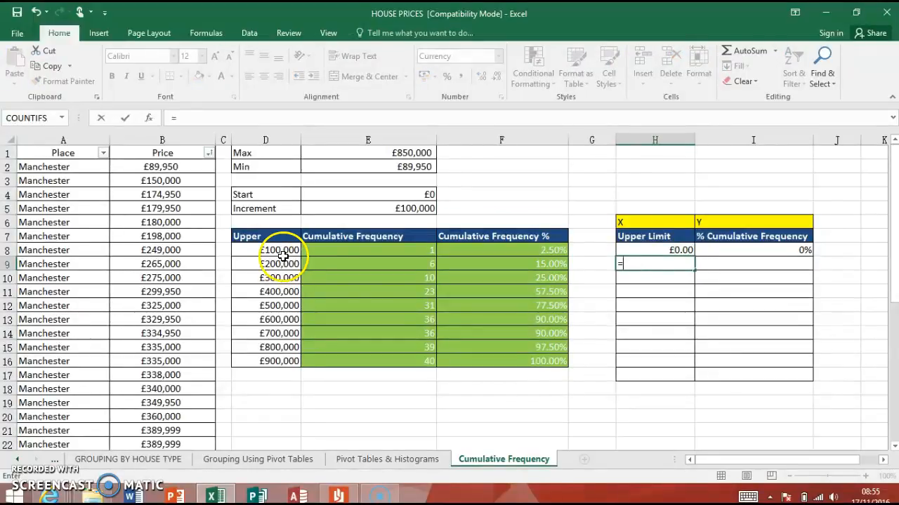
key("Return")
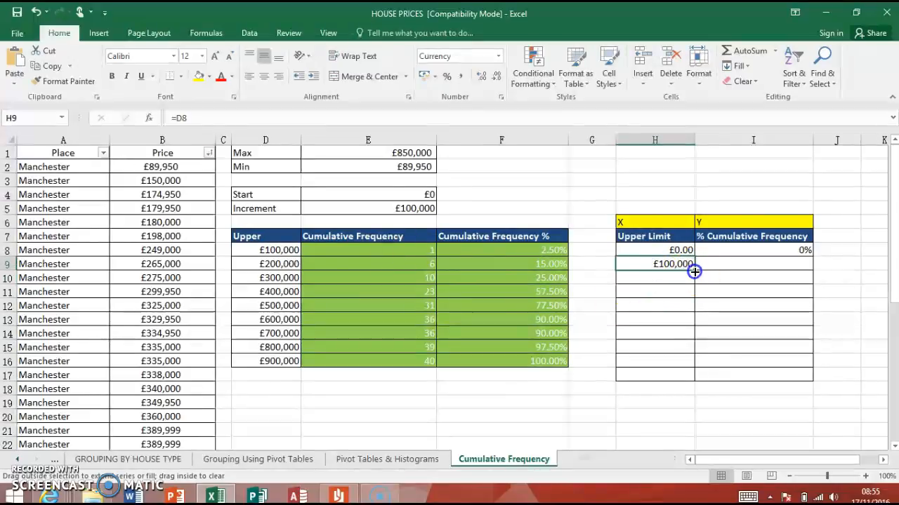
left_click_drag(694, 272, 671, 377)
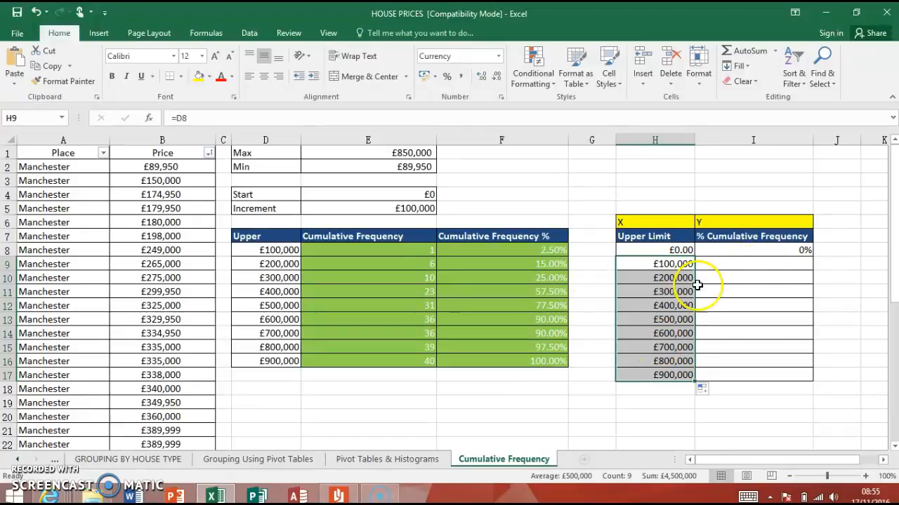
left_click(753, 263)
type("=F8")
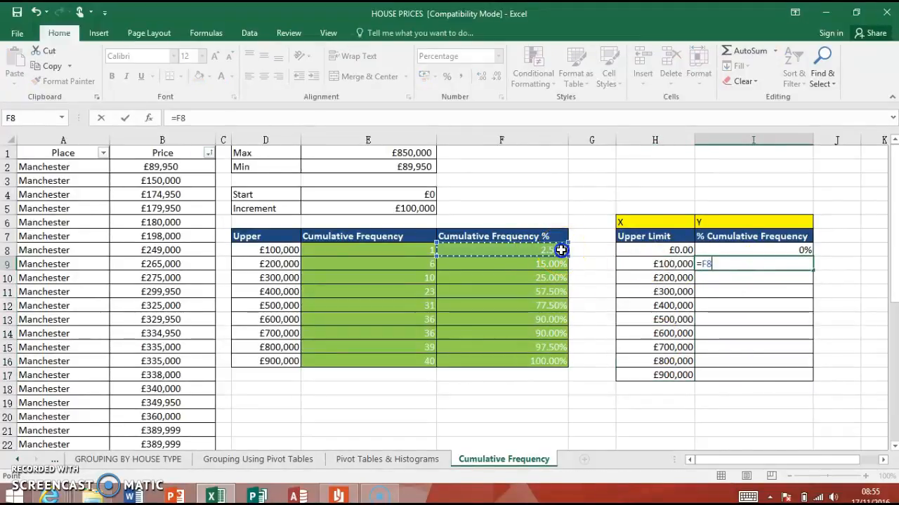
key("Return")
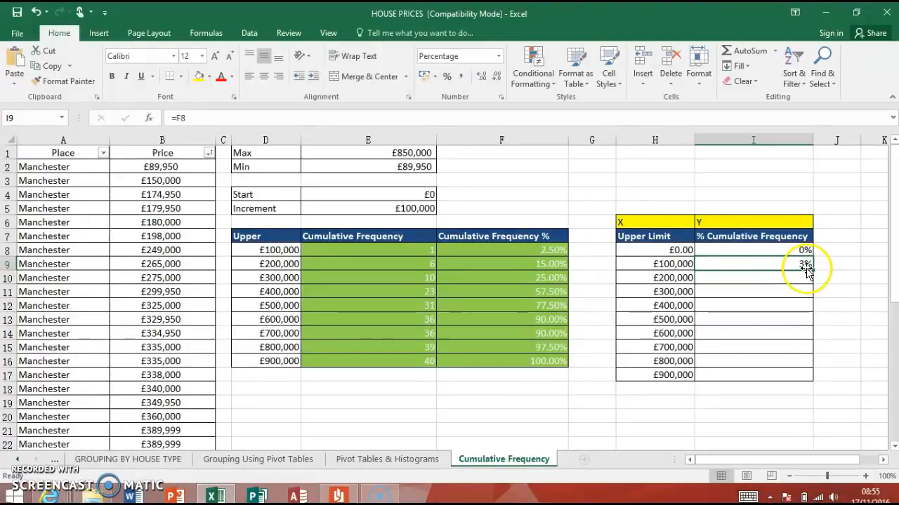
- Copy the =F8 percentage link down to I17, then deselect the cells
left_click_drag(753, 264, 753, 375)
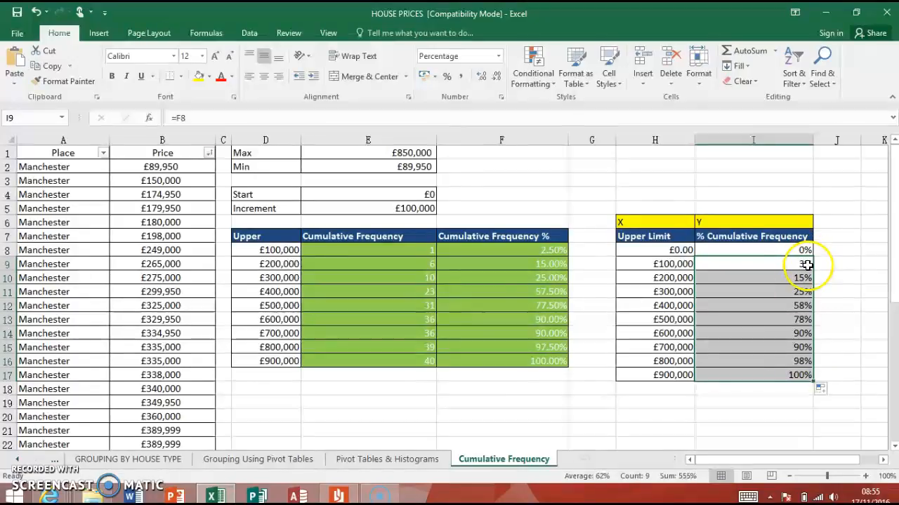
mouse_move(484, 105)
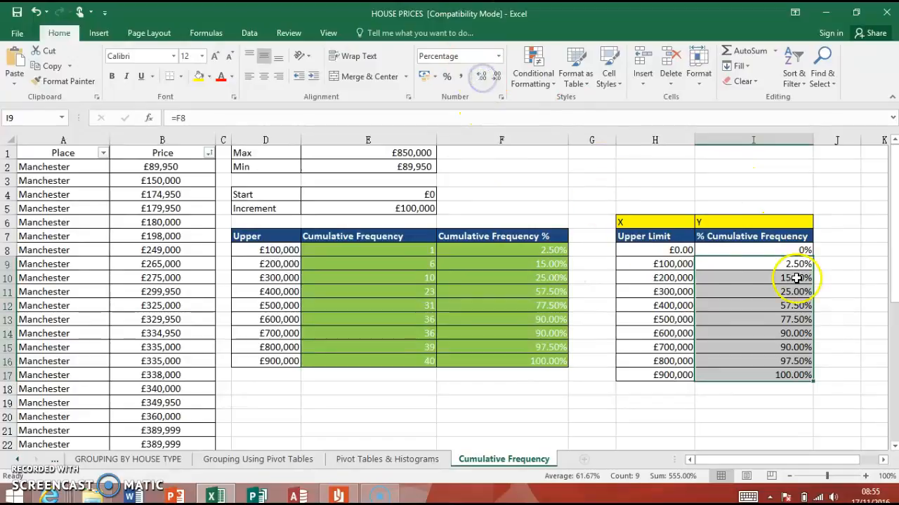
mouse_move(741, 354)
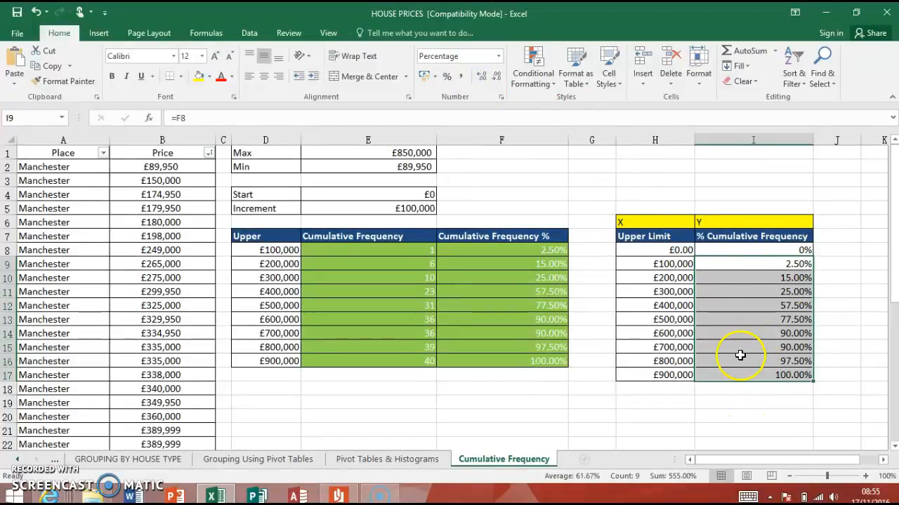
mouse_move(756, 333)
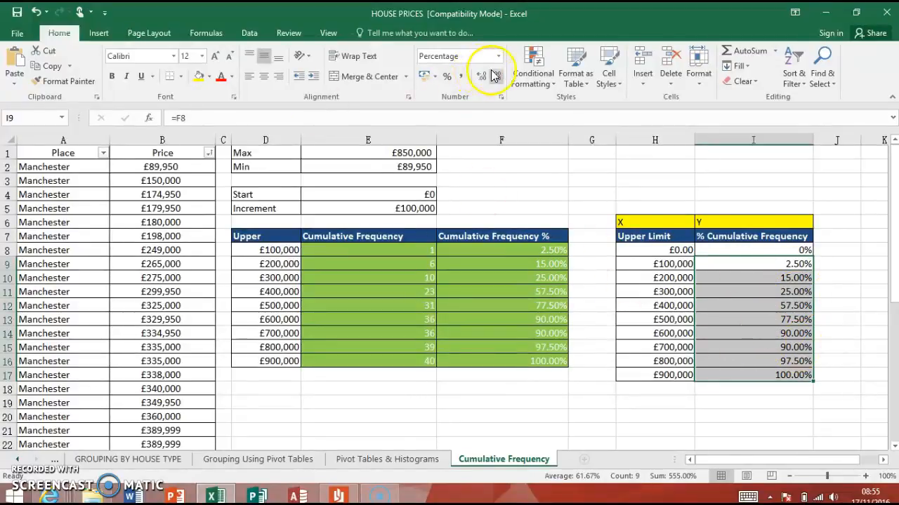
mouse_move(497, 75)
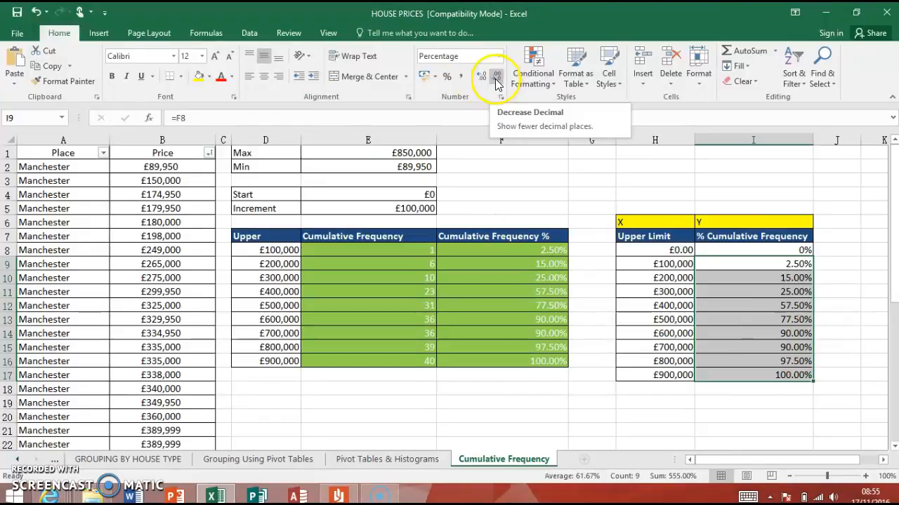
mouse_move(821, 372)
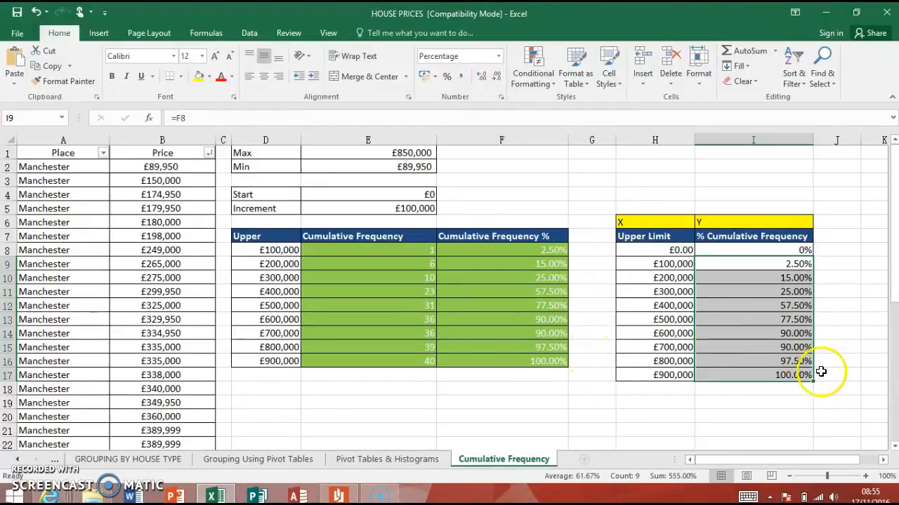
mouse_move(766, 343)
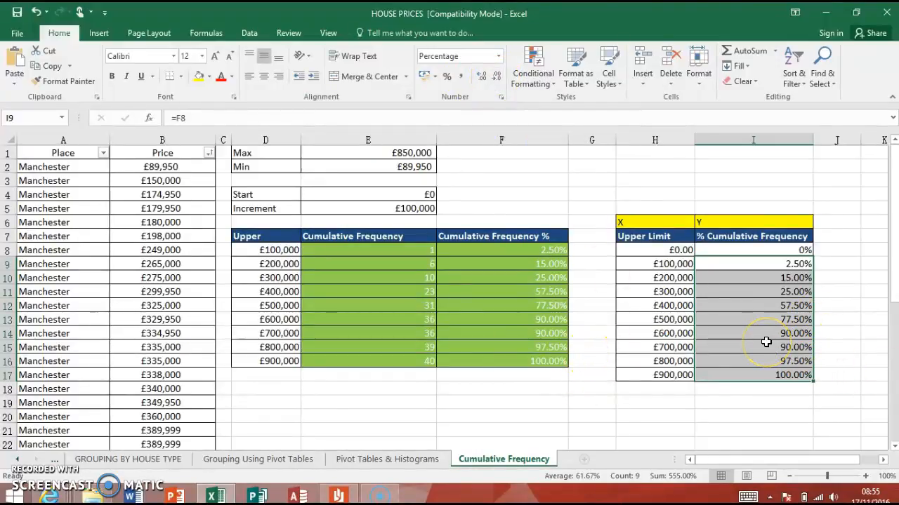
left_click(655, 208)
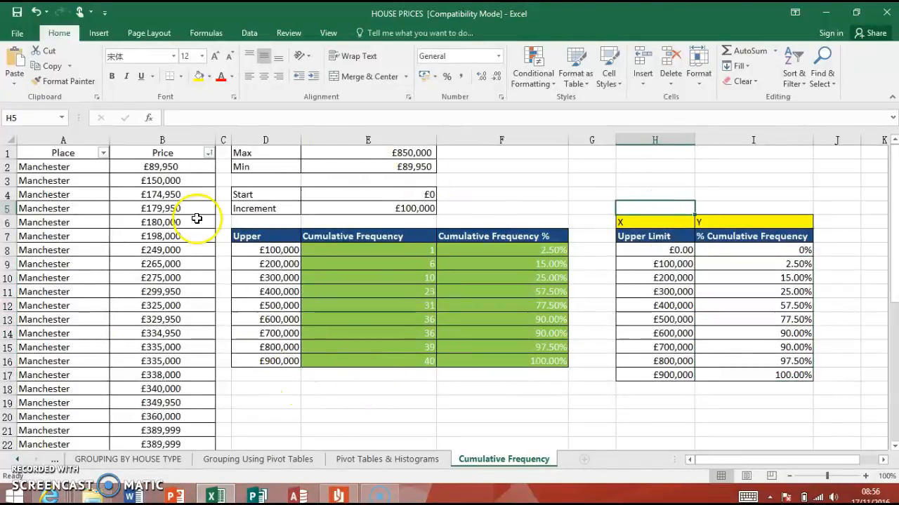
left_click(368, 250)
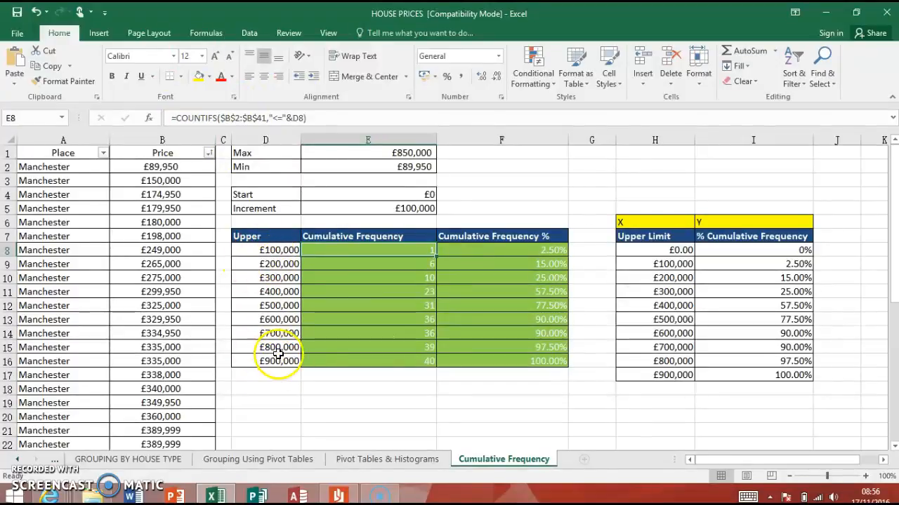
mouse_move(384, 209)
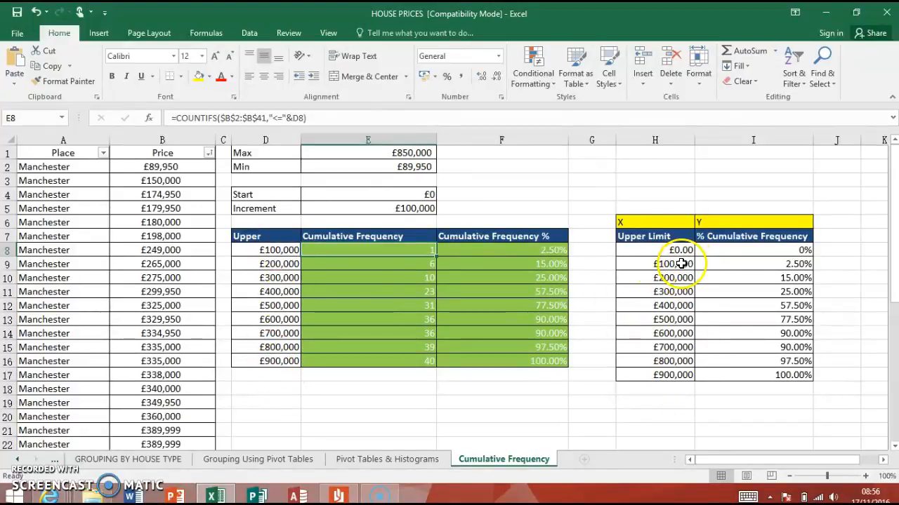
mouse_move(711, 333)
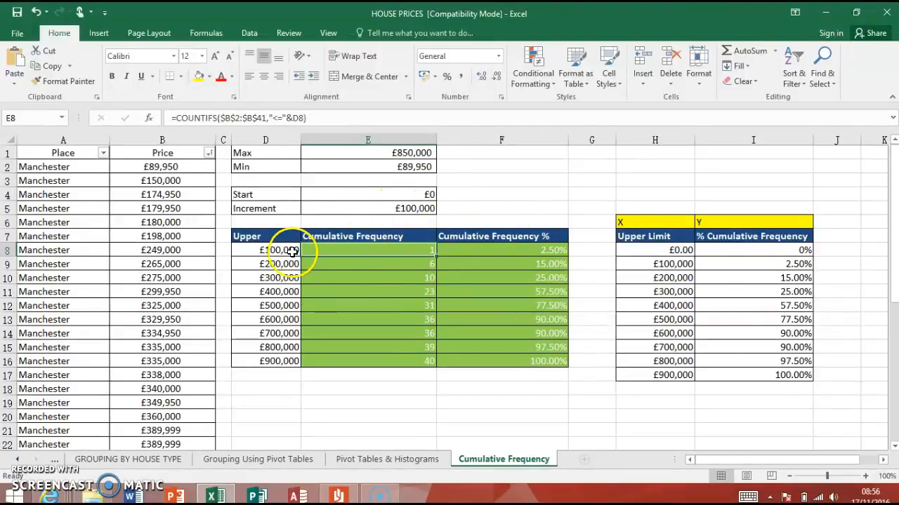
mouse_move(464, 200)
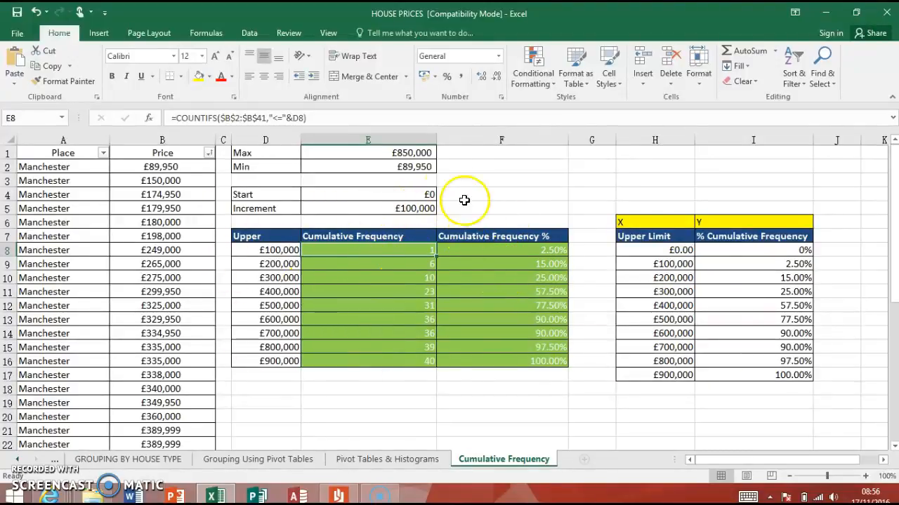
mouse_move(291, 304)
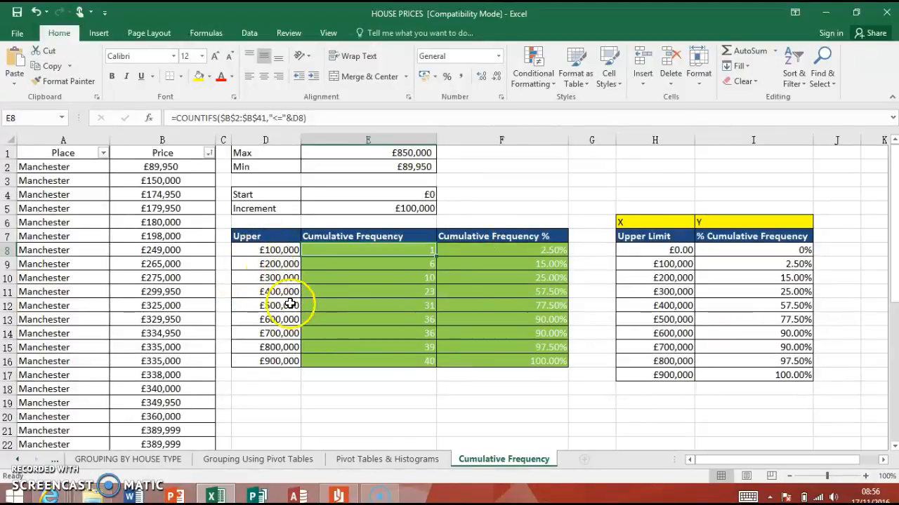
mouse_move(588, 193)
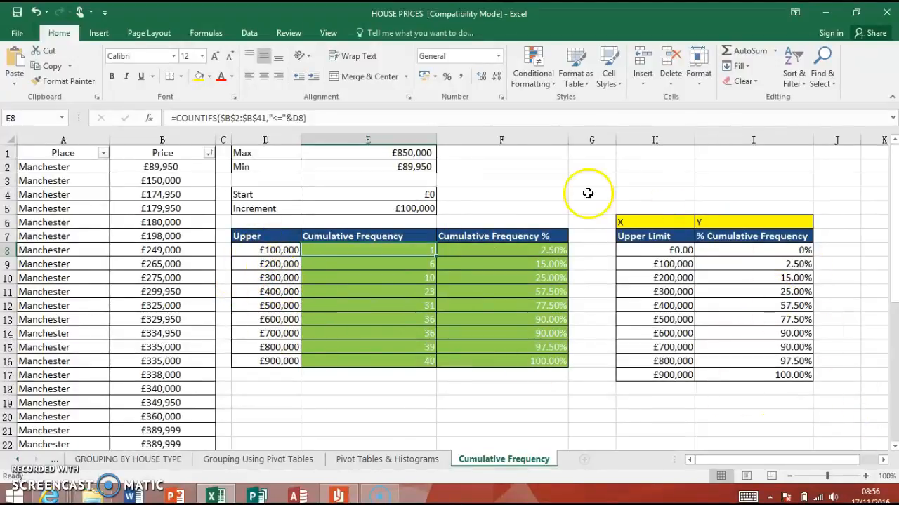
left_click(644, 236)
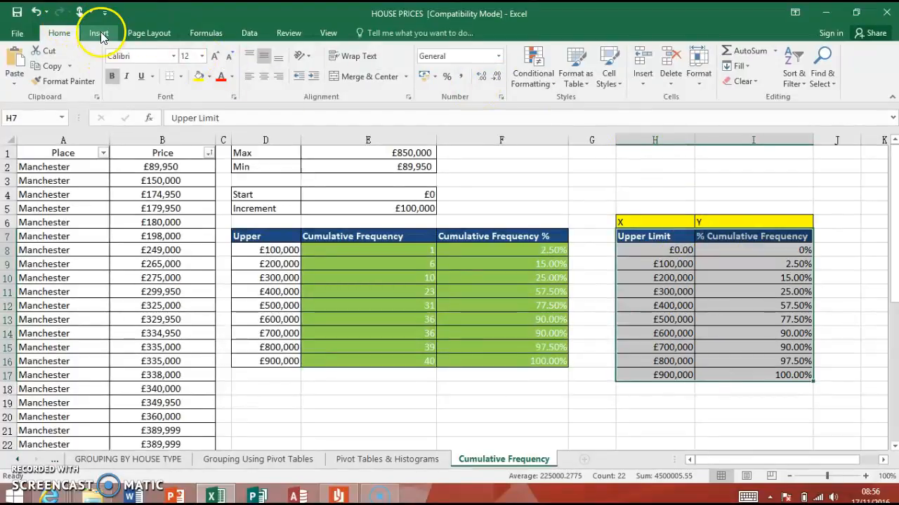
- Open the Insert tab's chart options for the selected X/Y table
left_click(99, 33)
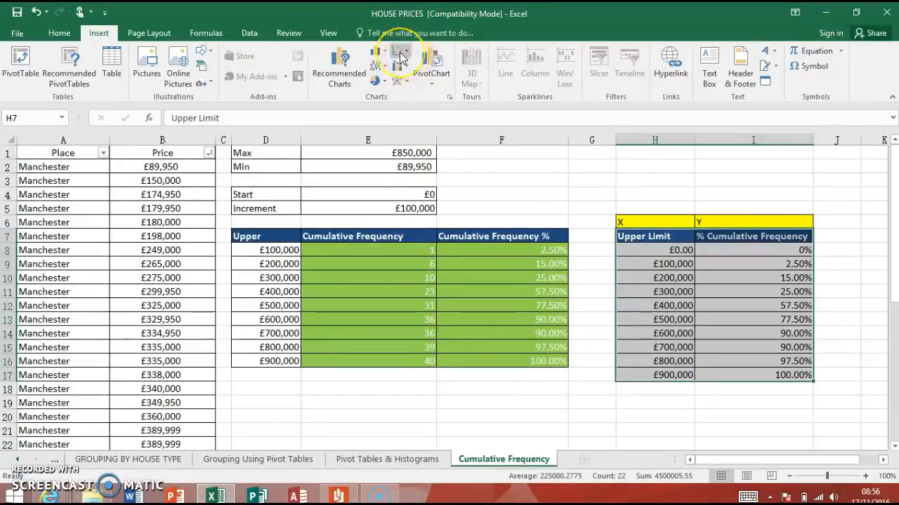
mouse_move(401, 56)
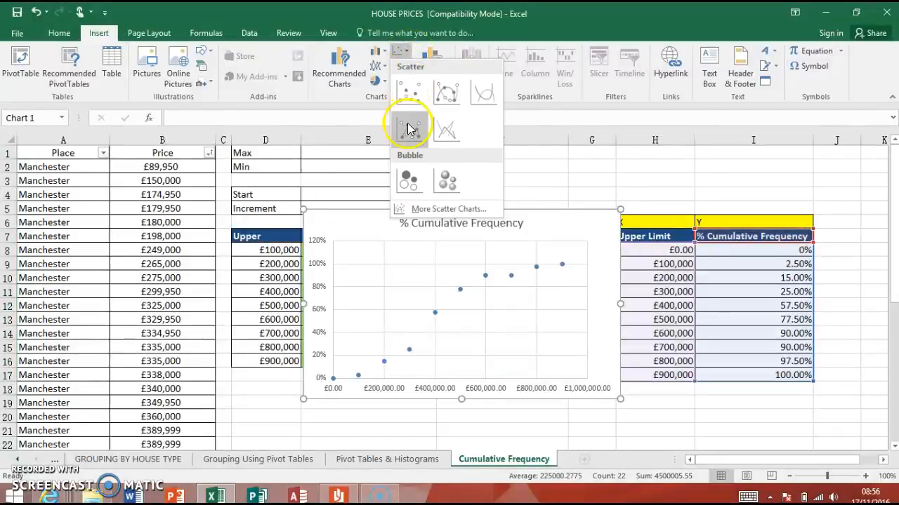
mouse_move(407, 128)
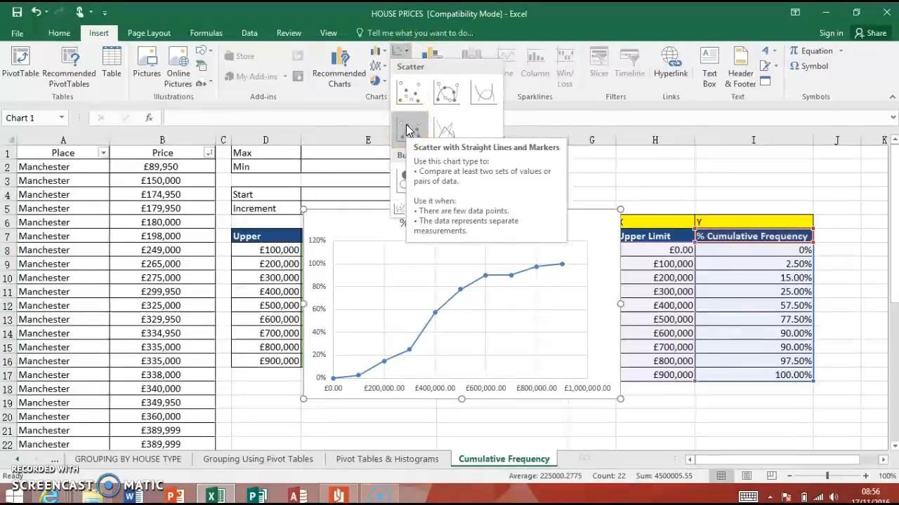
mouse_move(442, 93)
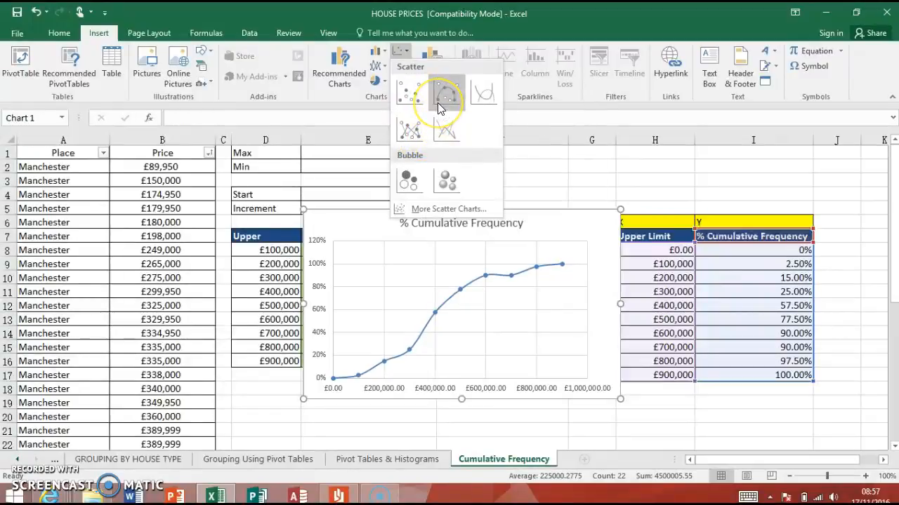
mouse_move(410, 132)
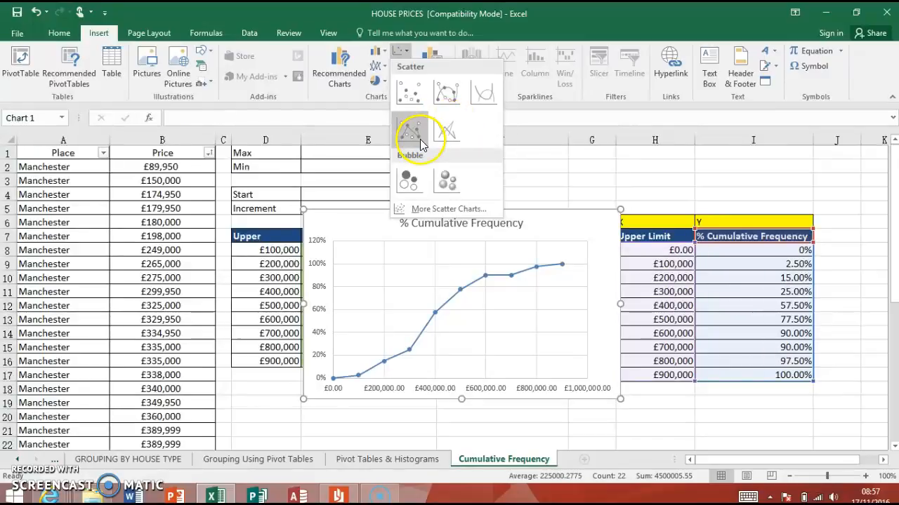
mouse_move(446, 91)
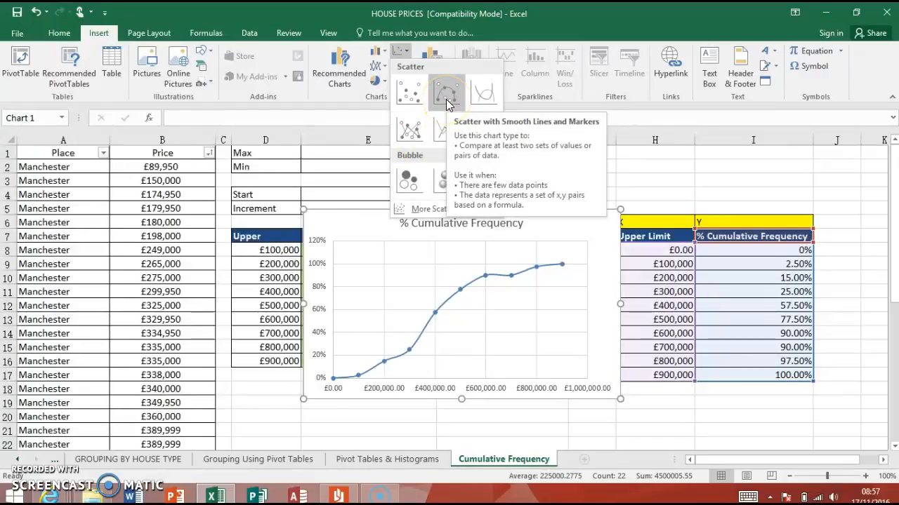
mouse_move(456, 106)
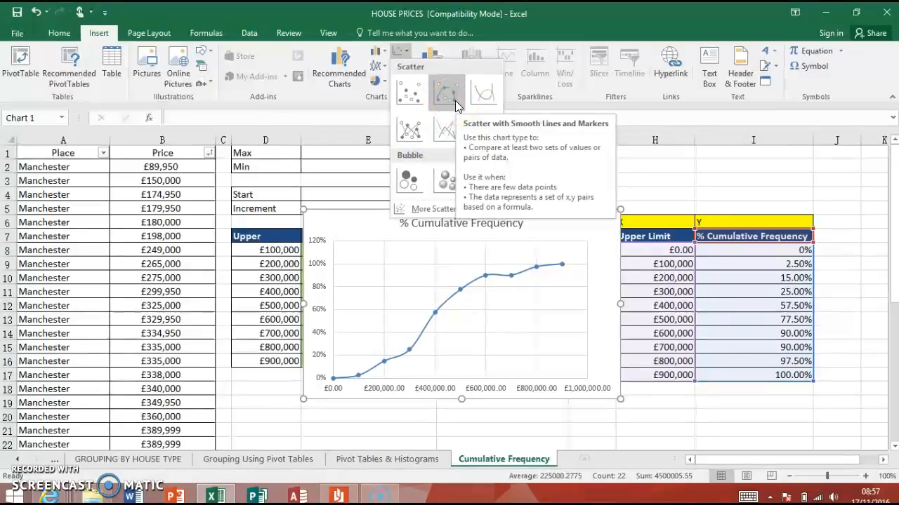
- Insert a Scatter with Smooth Lines and Markers chart, move it left, and enlarge it
left_click(455, 104)
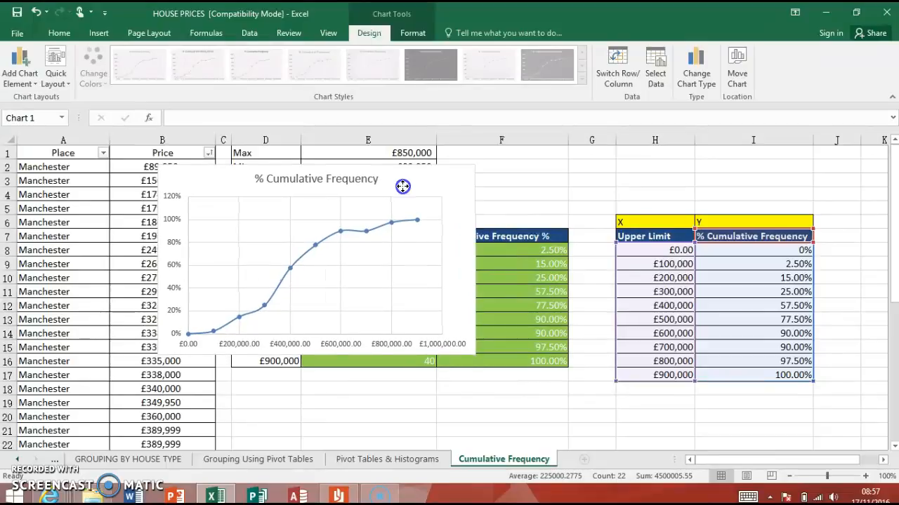
left_click_drag(403, 186, 559, 379)
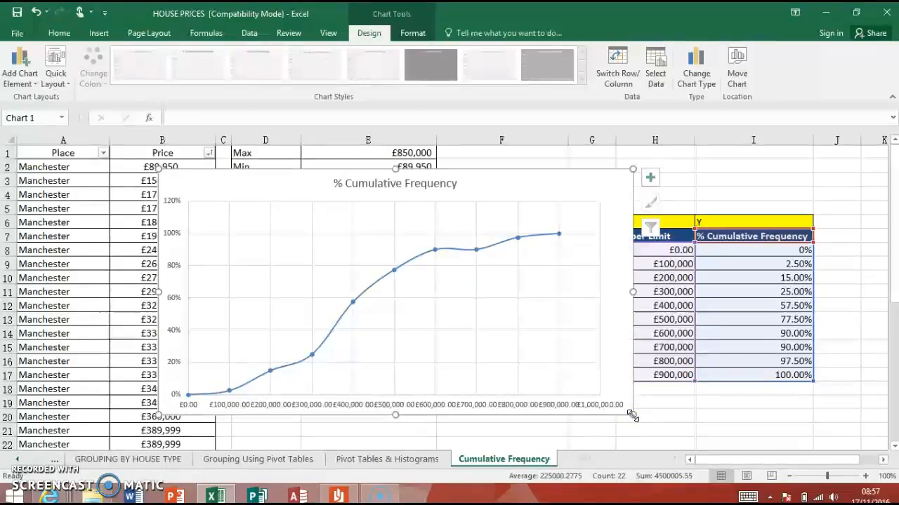
left_click_drag(632, 416, 667, 420)
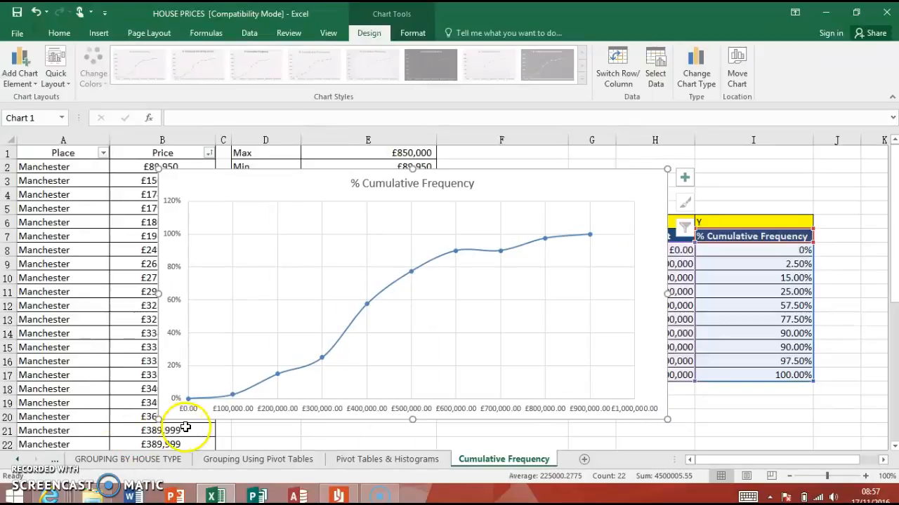
mouse_move(400, 418)
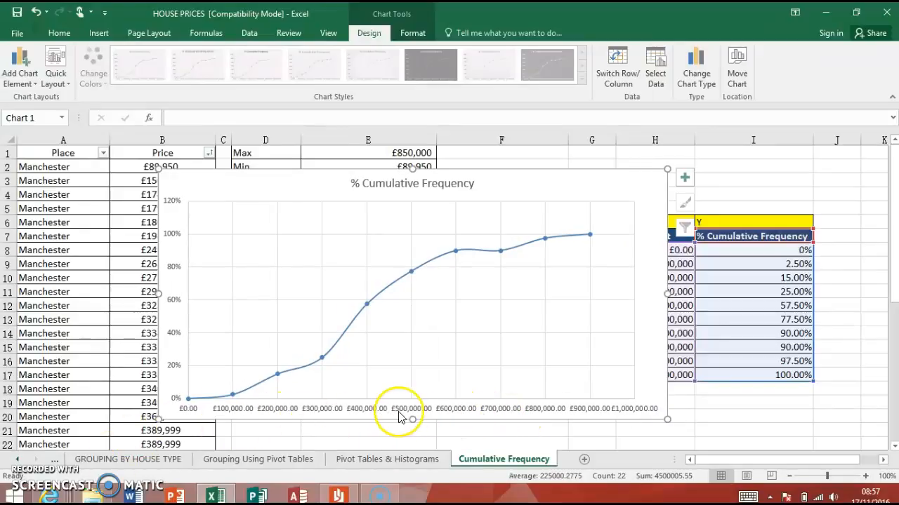
mouse_move(656, 413)
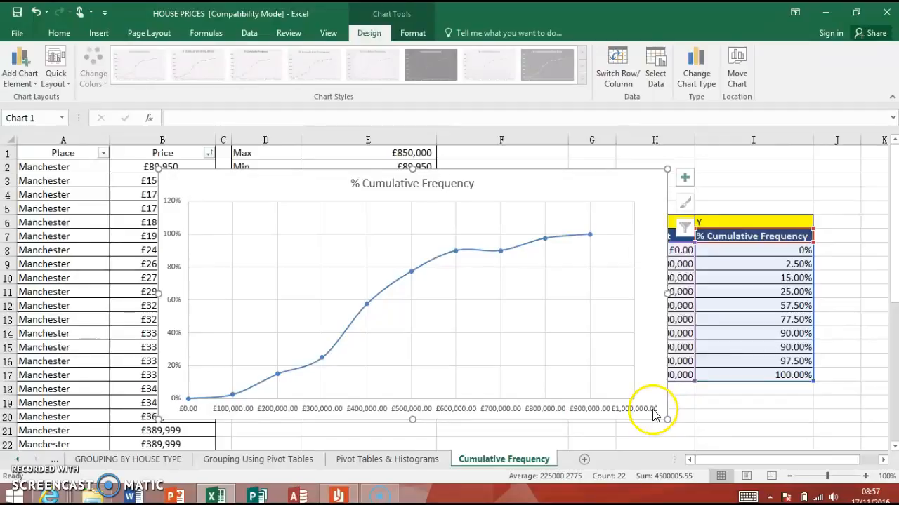
mouse_move(659, 414)
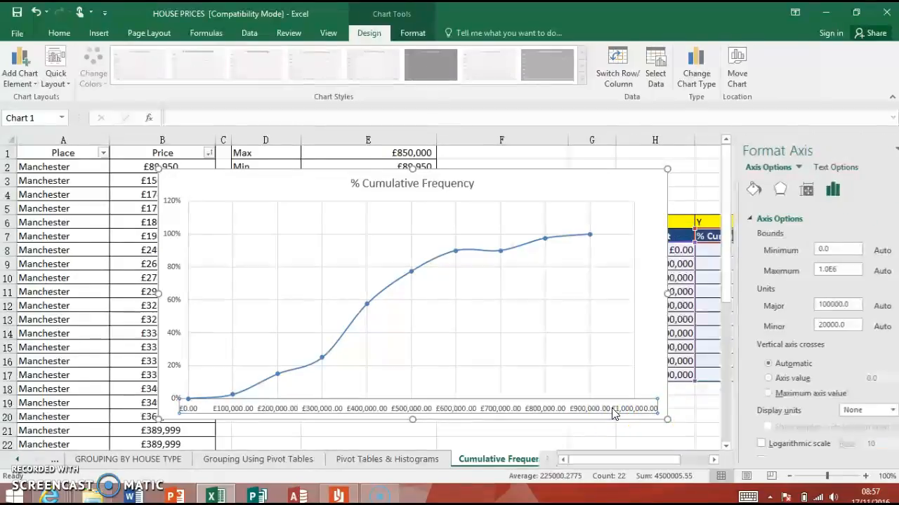
- Format the horizontal axis numbers as Currency with 0 decimal places
left_click(595, 410)
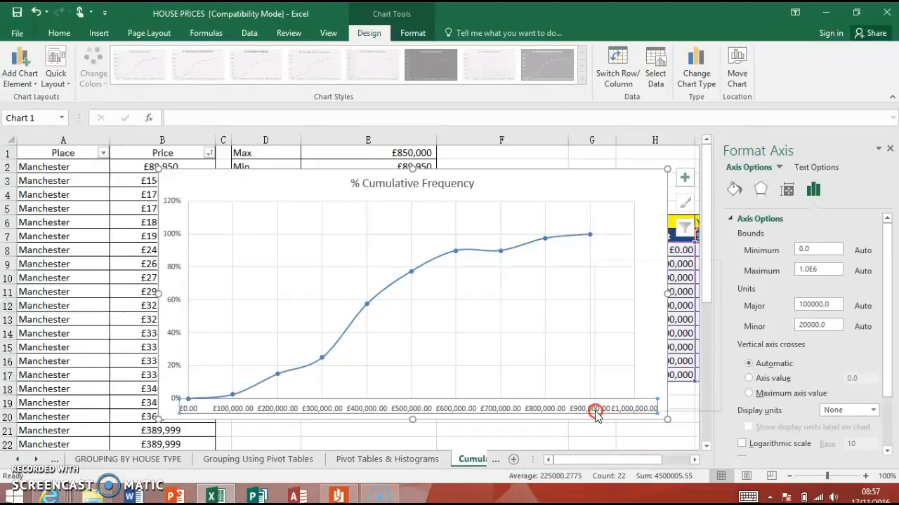
right_click(596, 412)
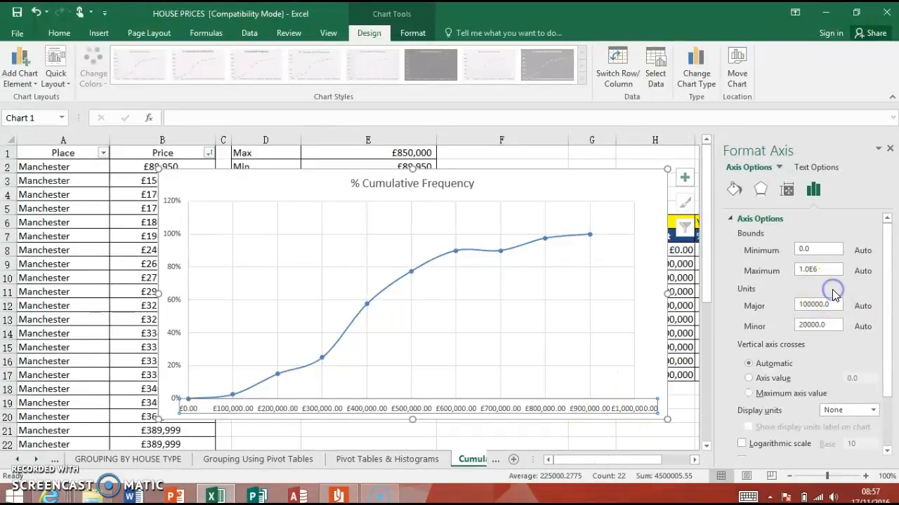
mouse_move(754, 242)
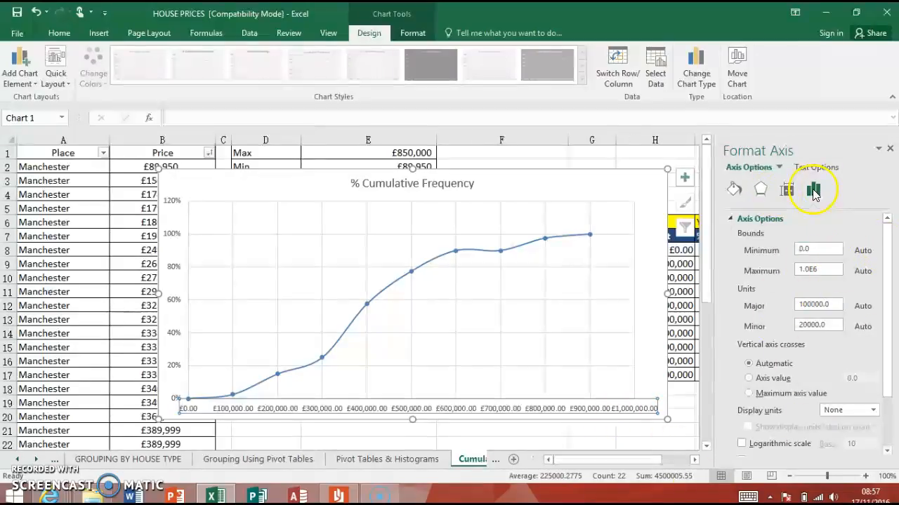
scroll("down", 3)
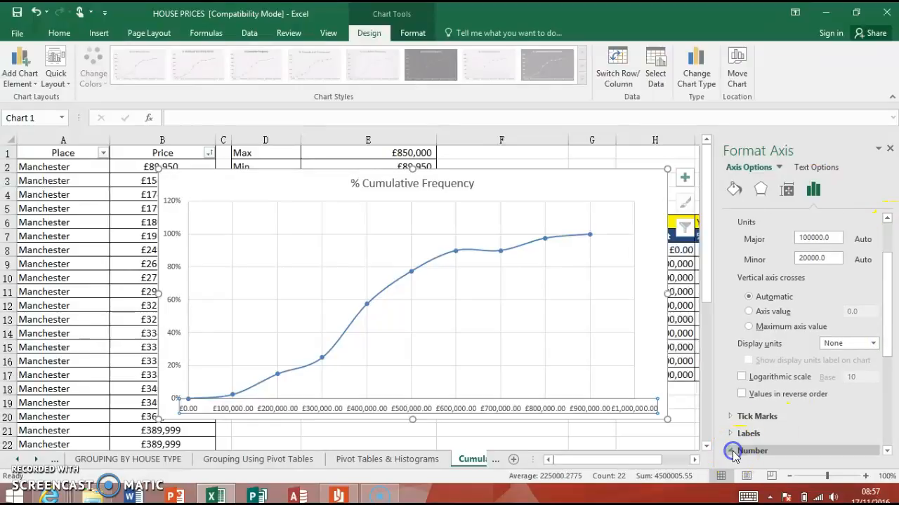
left_click(752, 451)
type("0")
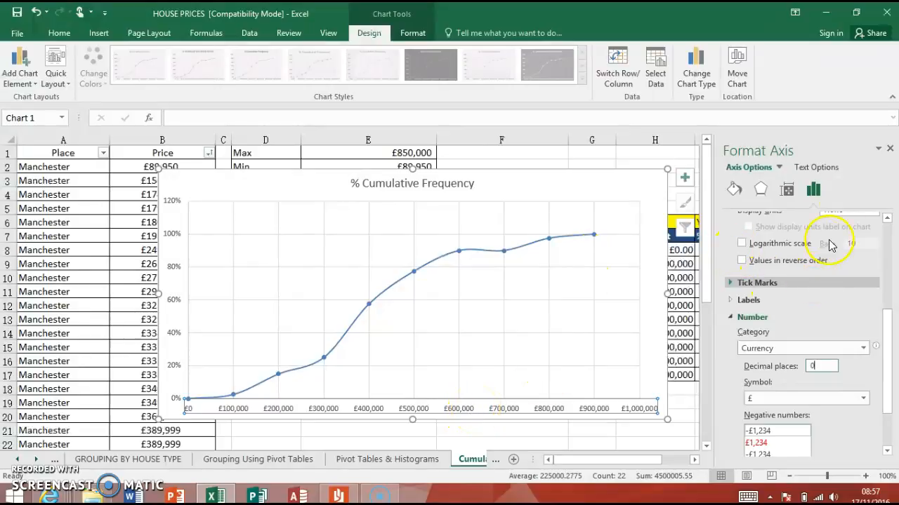
- Browse the axis label Text Options tabs and expand the Text Fill settings
left_click(816, 167)
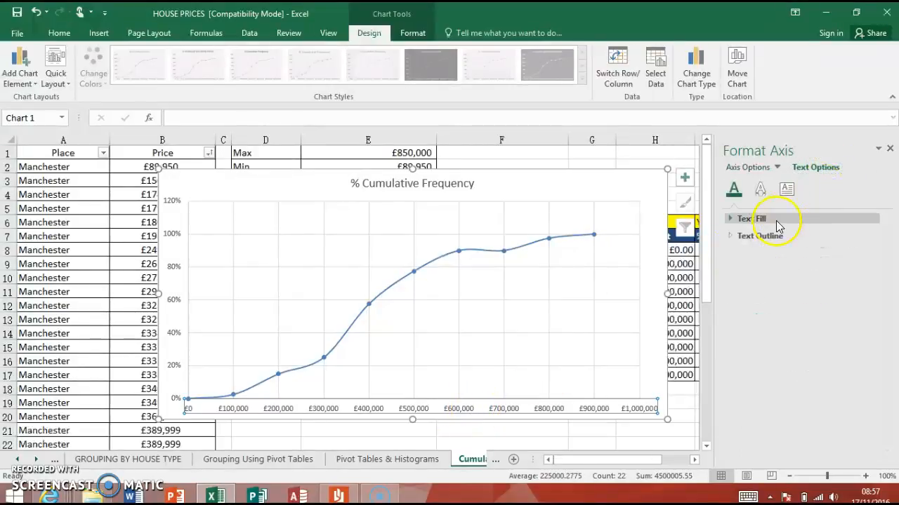
left_click(734, 188)
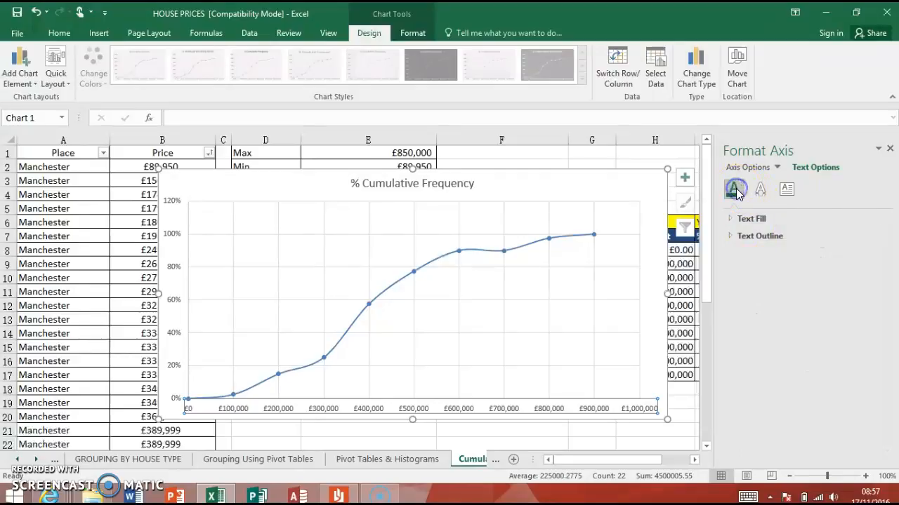
left_click(760, 190)
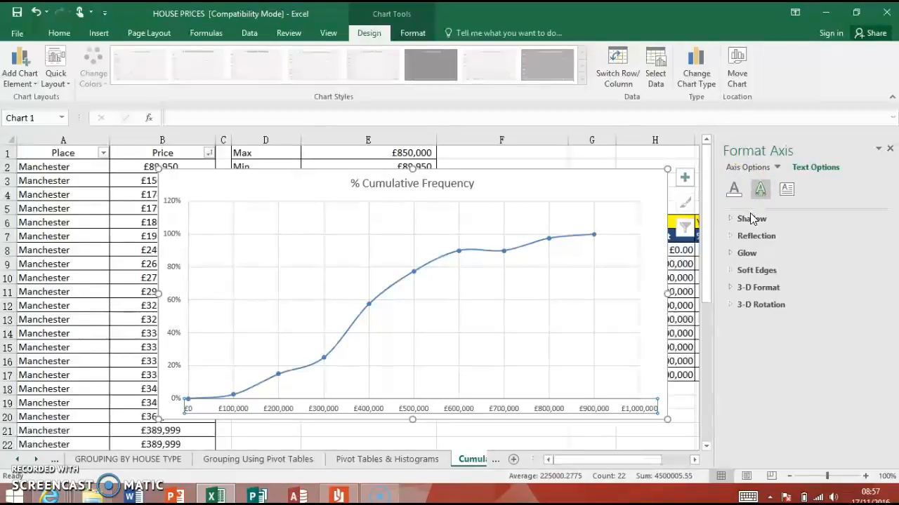
left_click(786, 190)
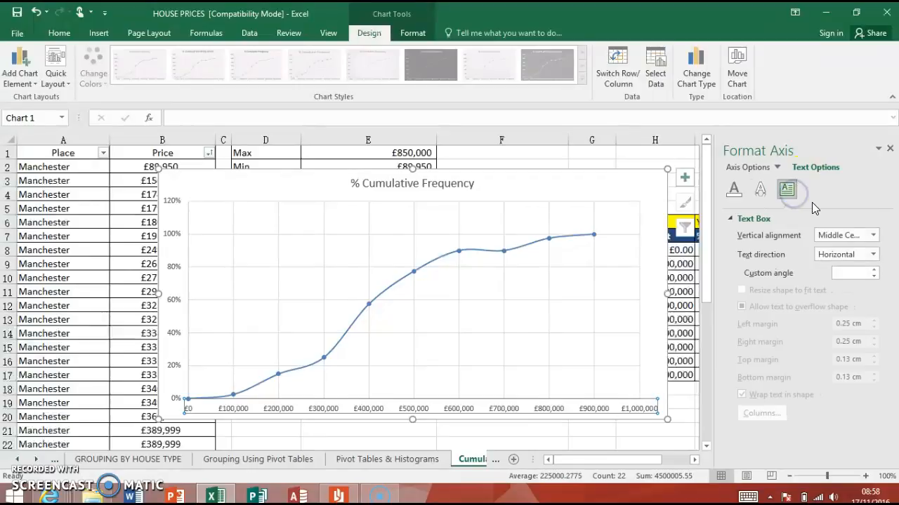
mouse_move(792, 211)
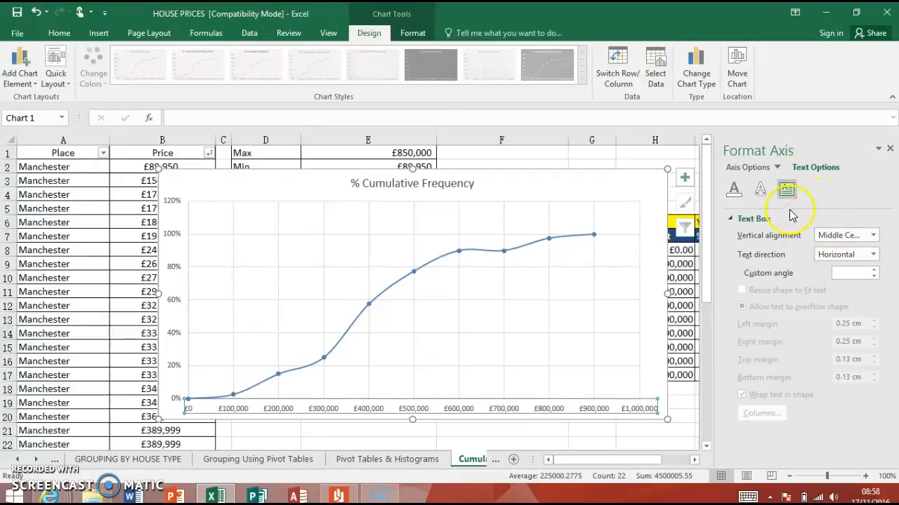
left_click(734, 189)
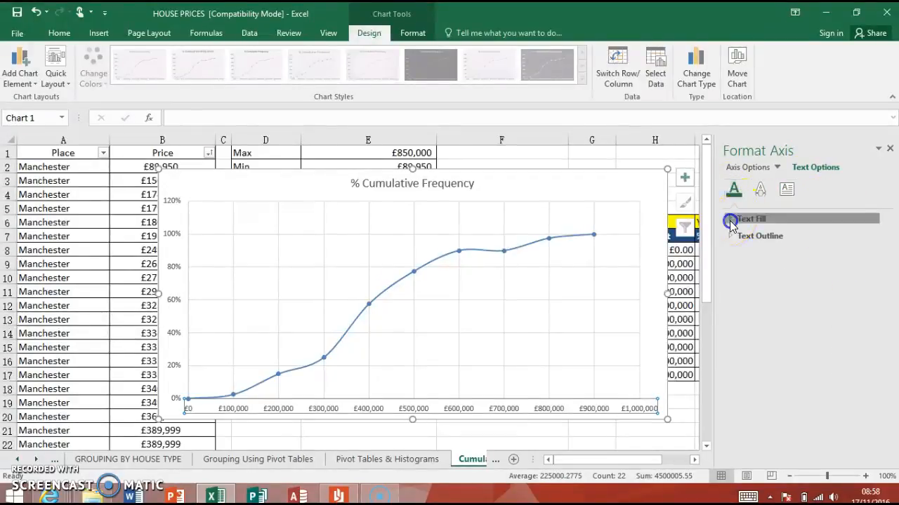
left_click(751, 218)
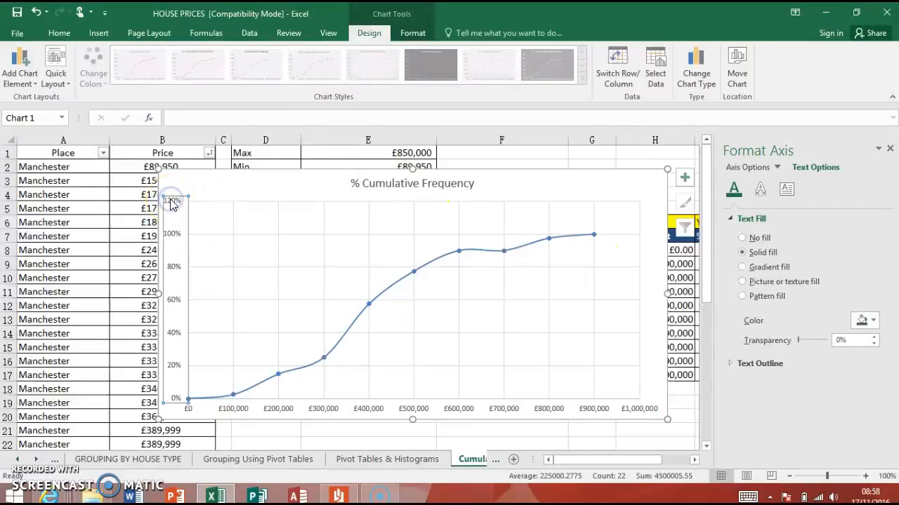
mouse_move(852, 221)
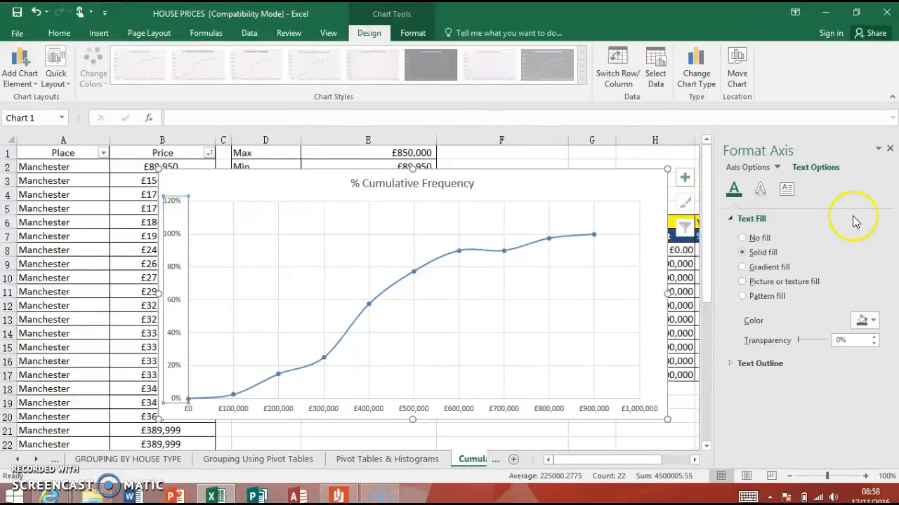
- Open the vertical axis bounds and set the Maximum to 1.0 (100%)
left_click(751, 167)
type("1")
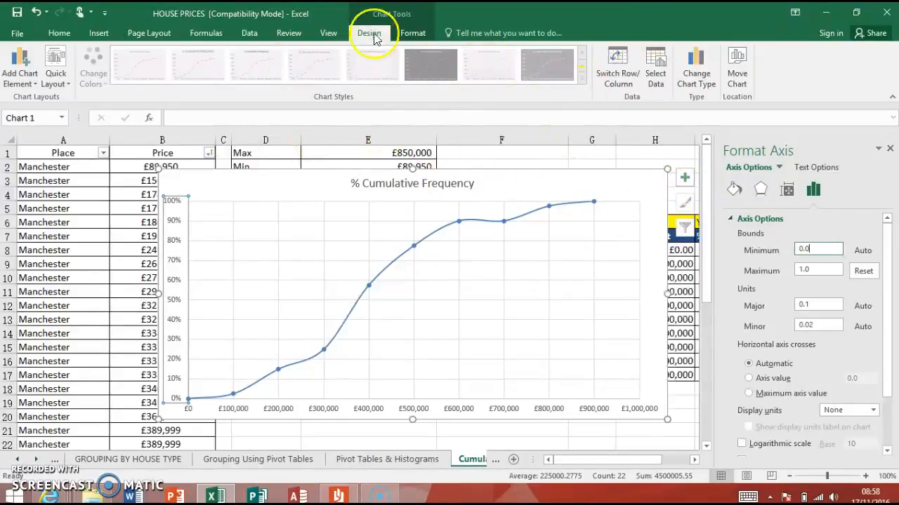
- Tick Data Labels in the Chart Elements list to label each point's percentage
left_click(683, 177)
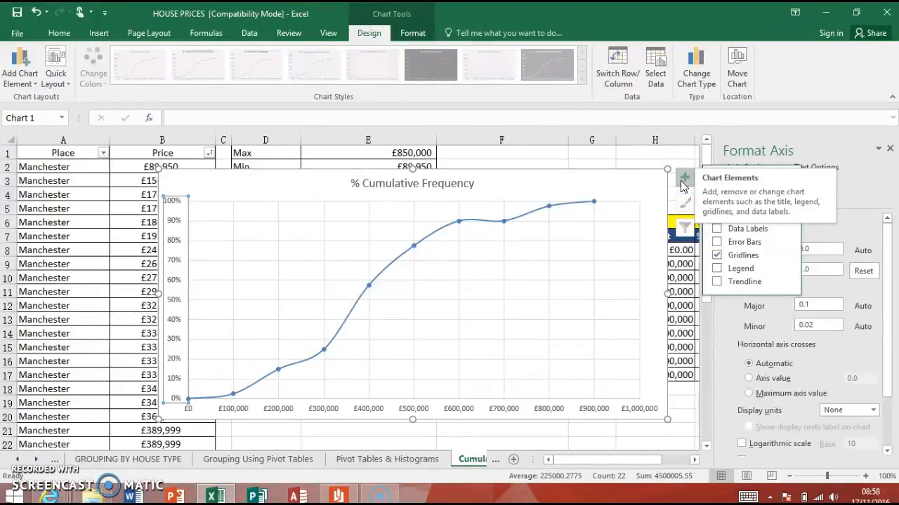
left_click(666, 175)
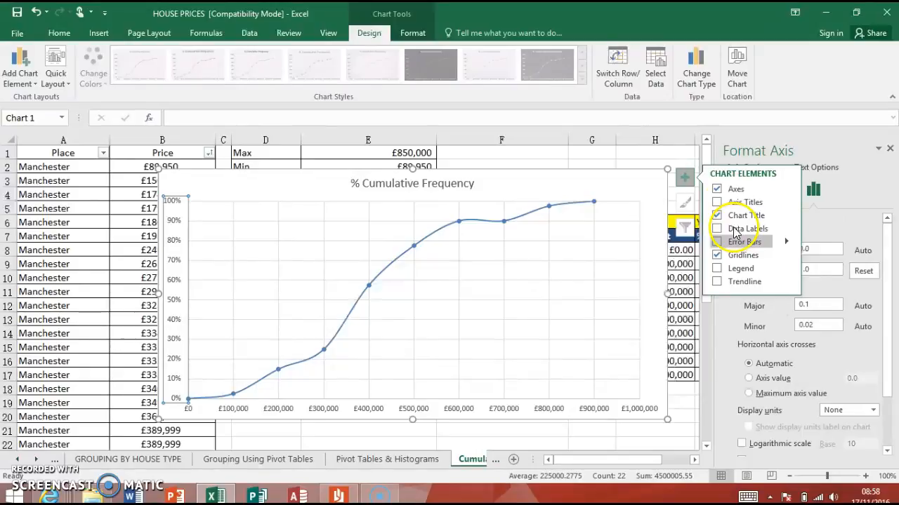
left_click(717, 228)
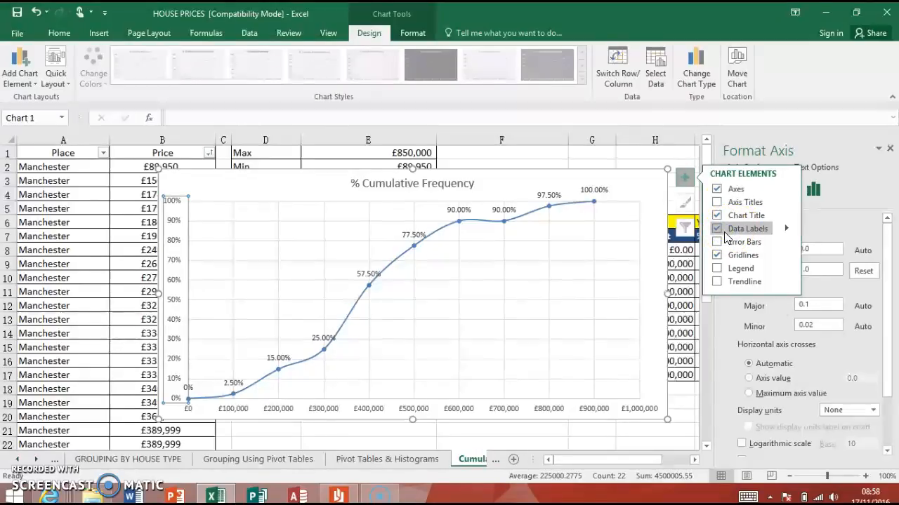
left_click(717, 228)
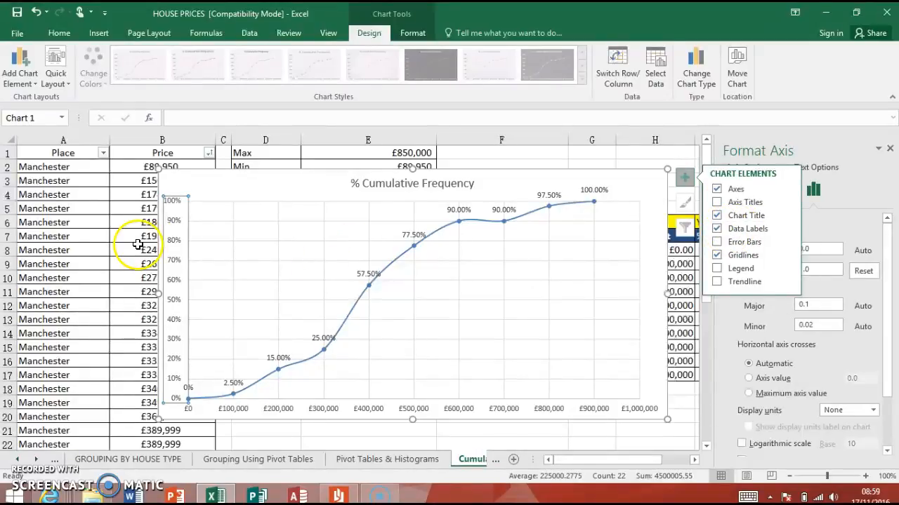
- Select the chart and place the cursor in its title for editing
left_click(165, 235)
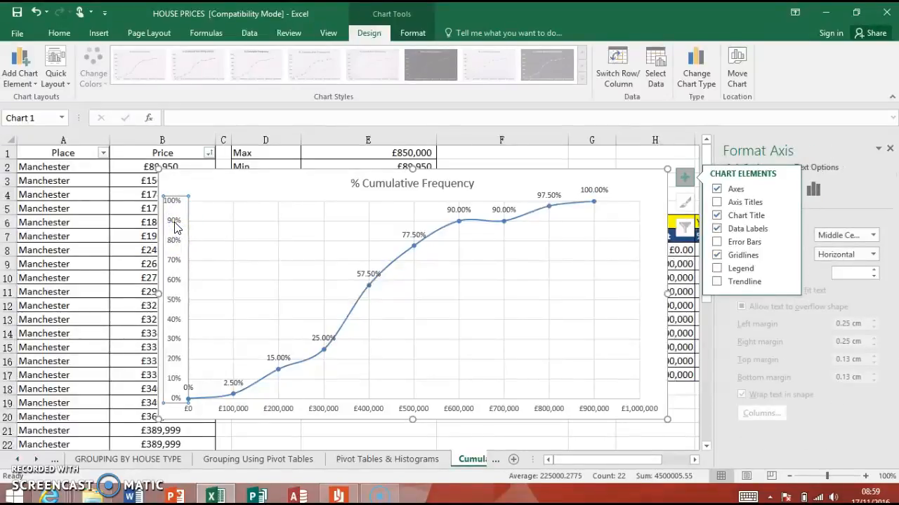
left_click(318, 250)
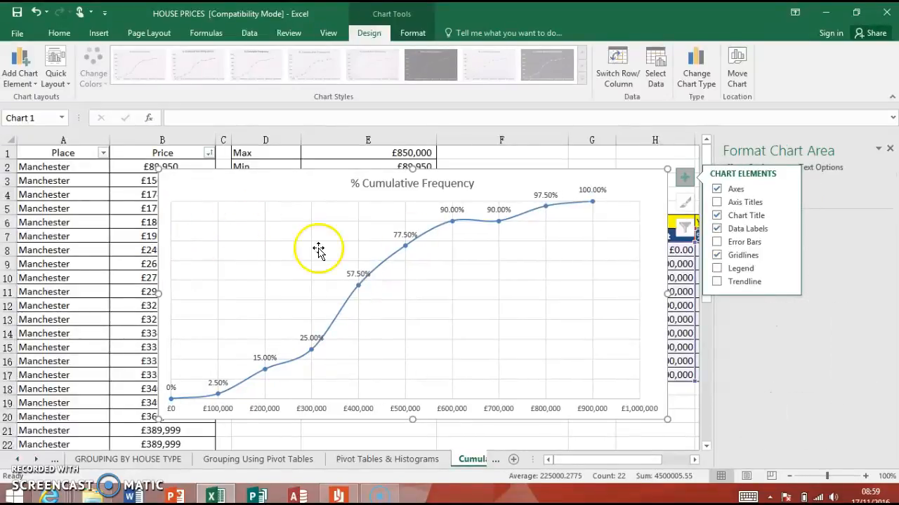
left_click(413, 183)
type(" for House")
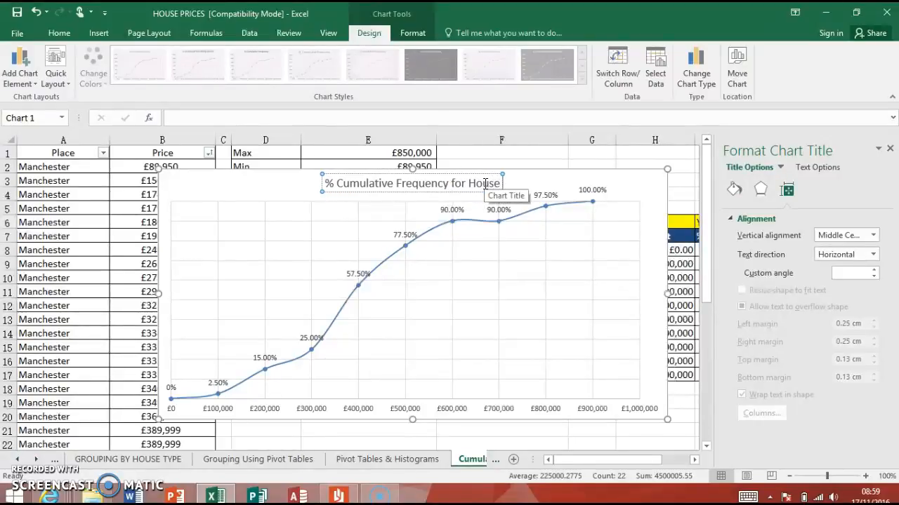
- Append 'Prices in Manchester' so the title reads '% Cumulative Frequency for House Prices in Manchester'
type("Price")
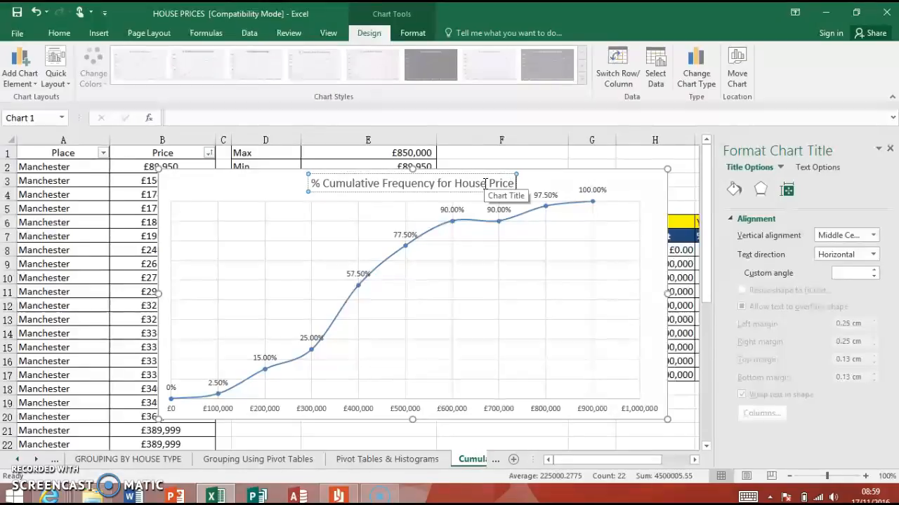
type("s")
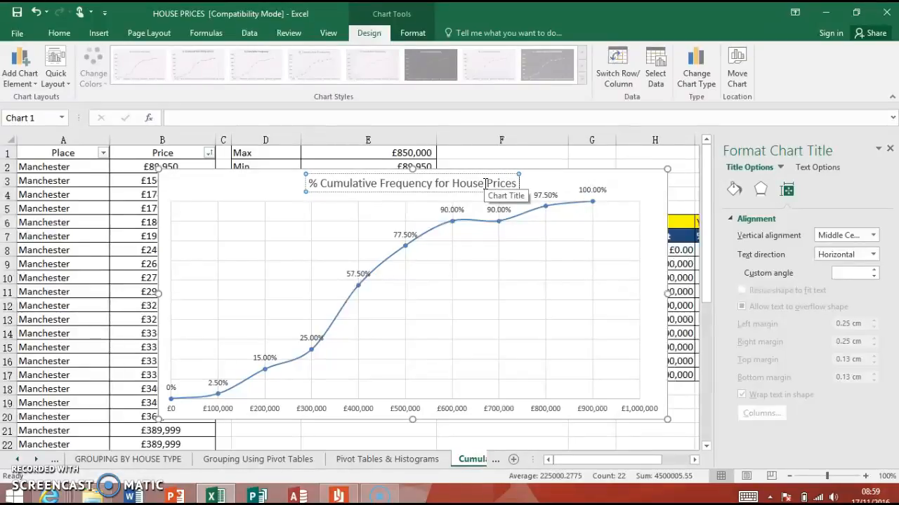
type("in Manchester")
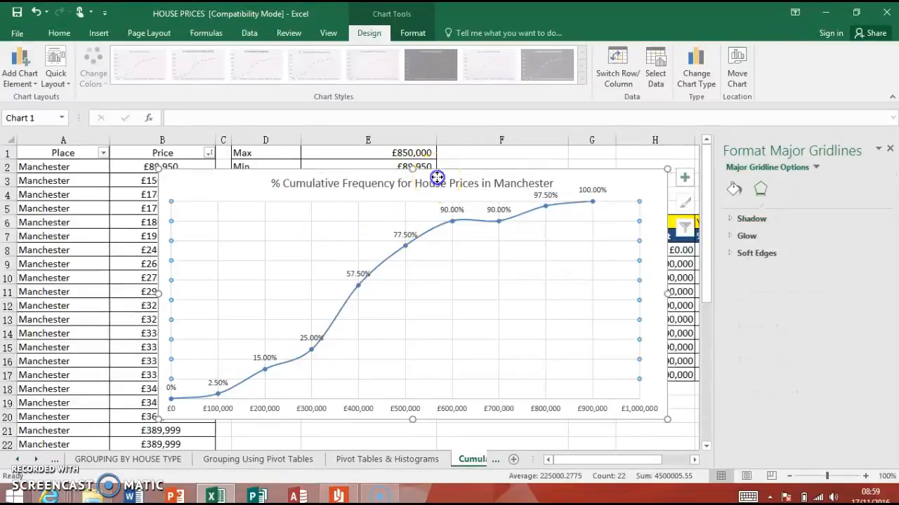
double_click(410, 183)
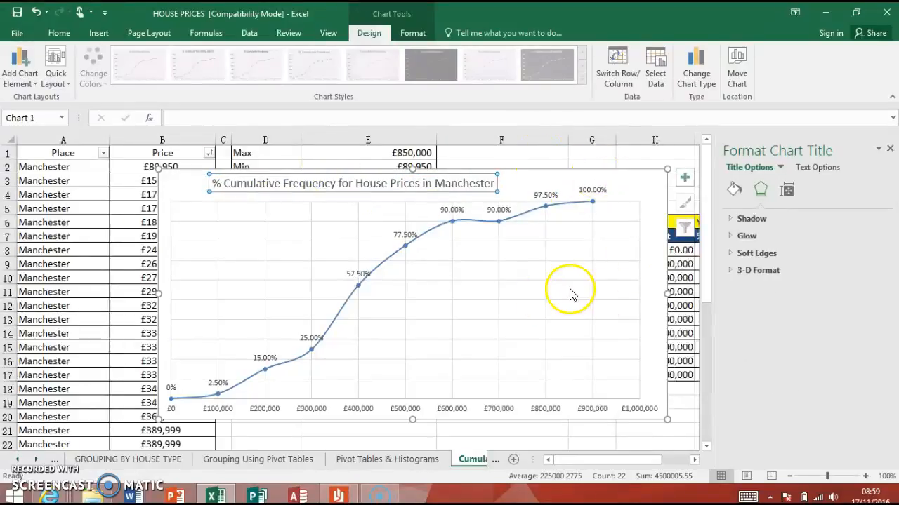
left_click(684, 177)
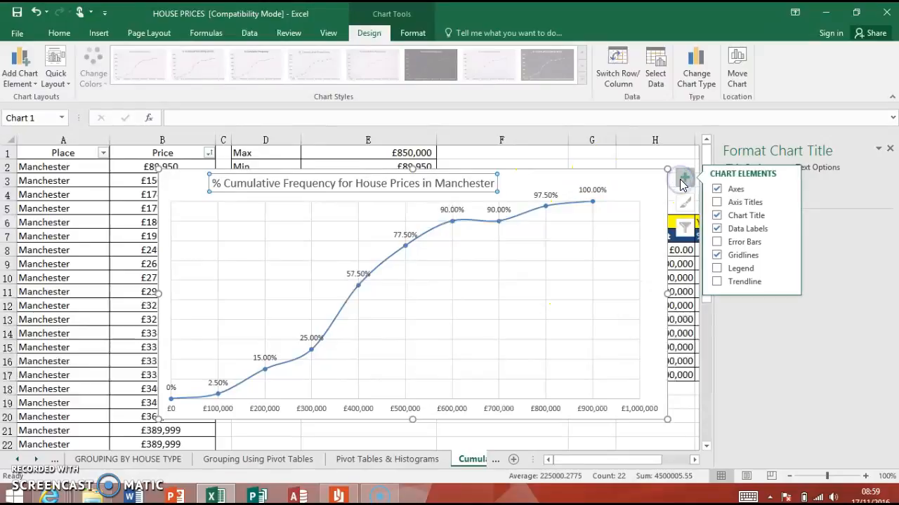
- Enable Axis Titles and enter 'House Price (£)' as the horizontal axis title
left_click(716, 202)
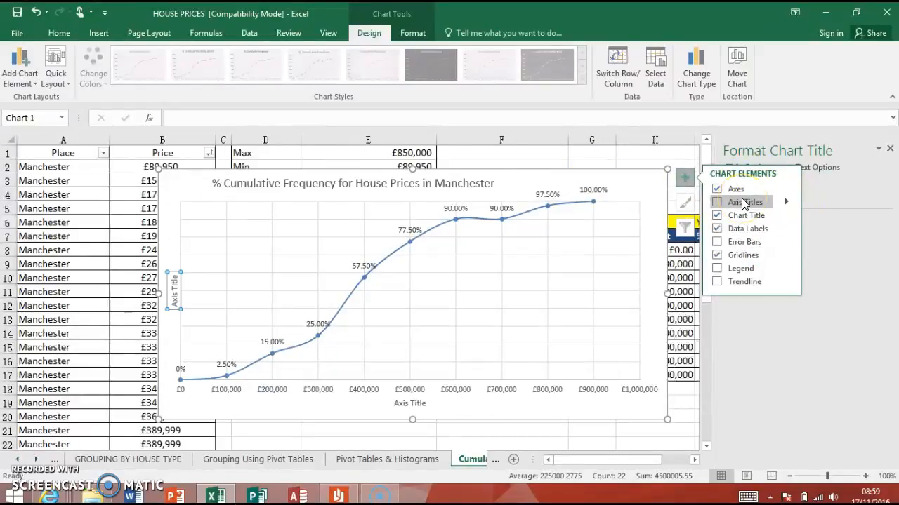
left_click(716, 202)
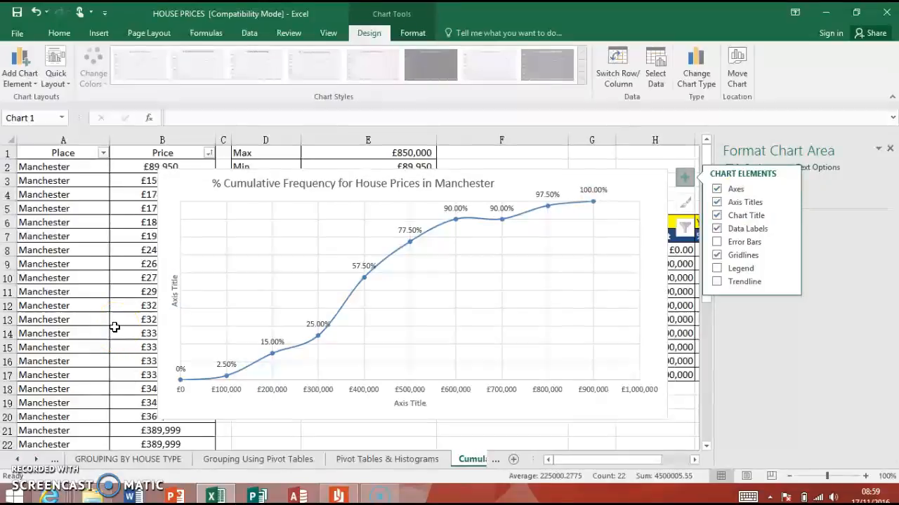
left_click(408, 404)
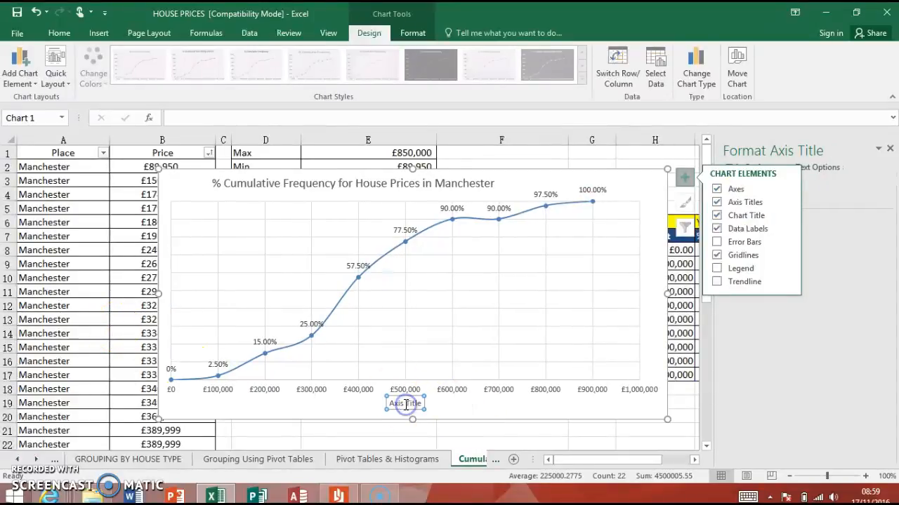
double_click(404, 403)
type("House Price (£)")
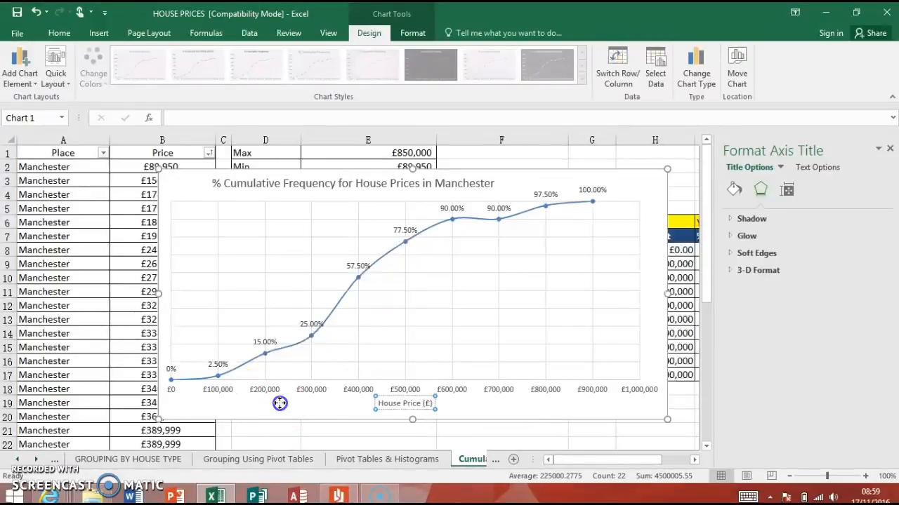
left_click(280, 404)
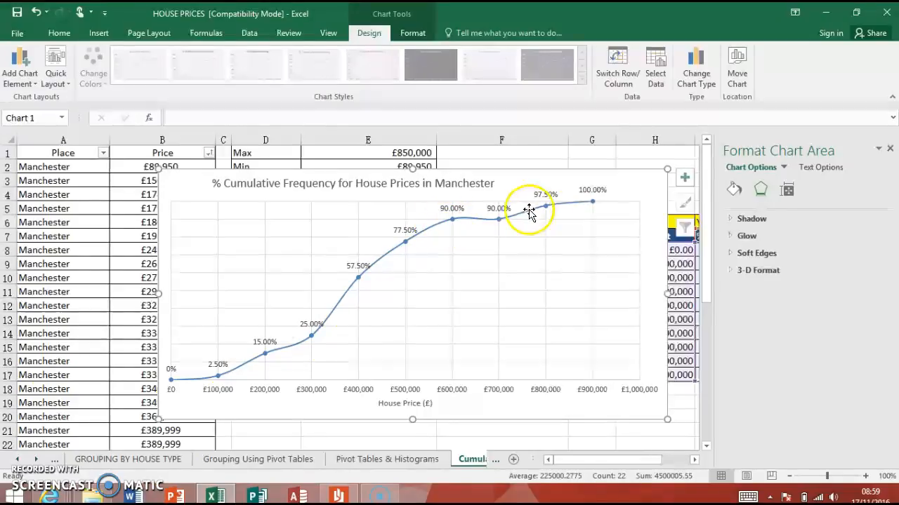
mouse_move(340, 339)
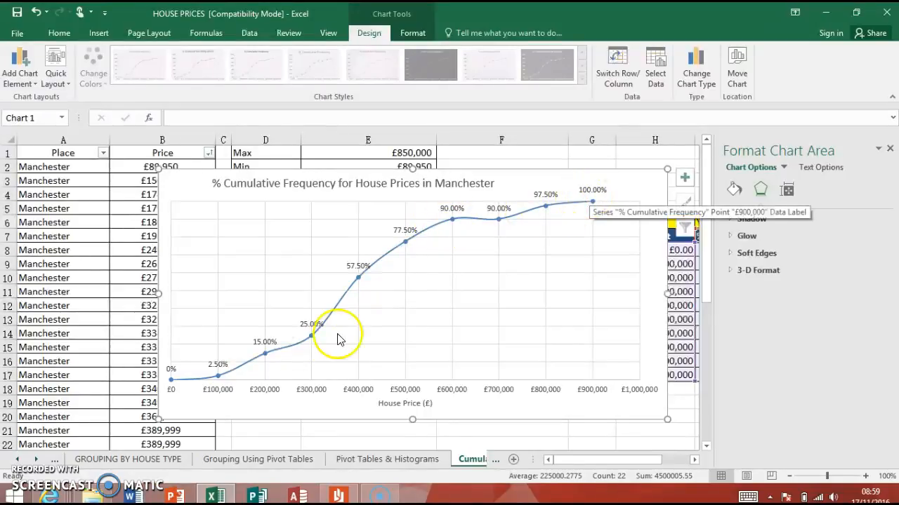
mouse_move(455, 390)
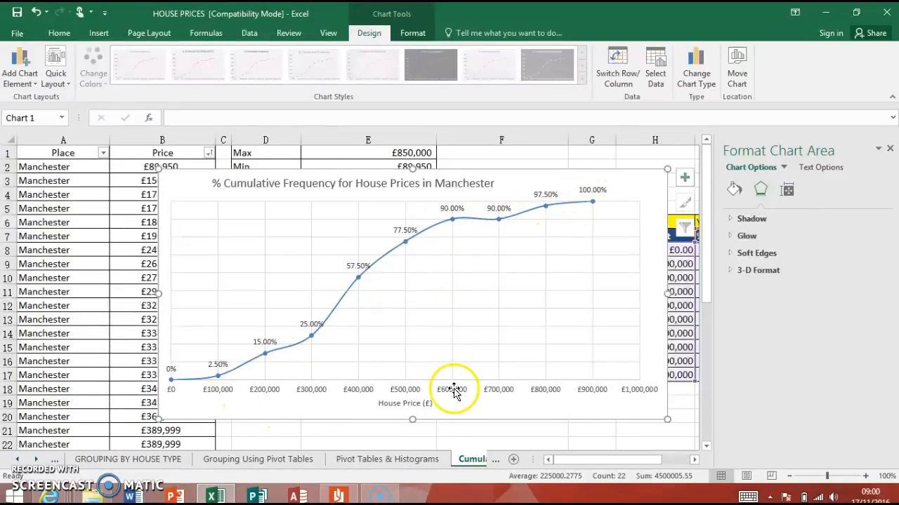
mouse_move(453, 271)
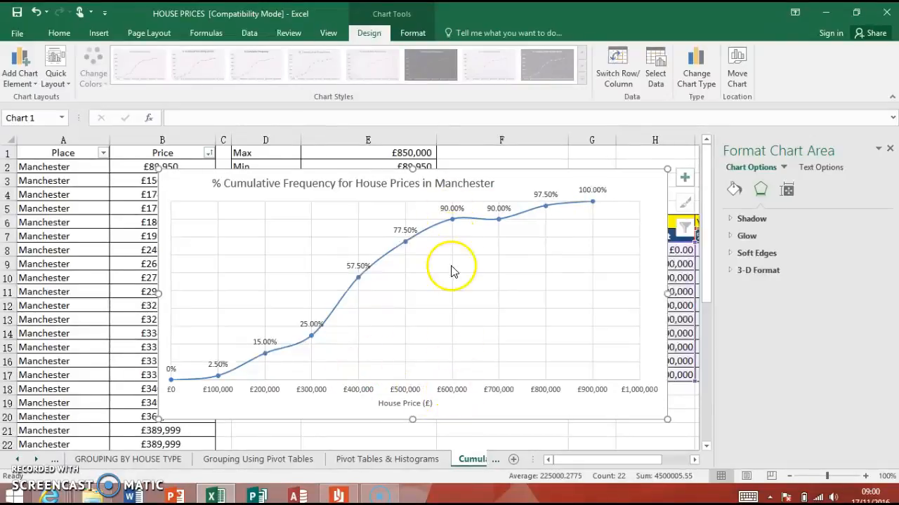
mouse_move(501, 225)
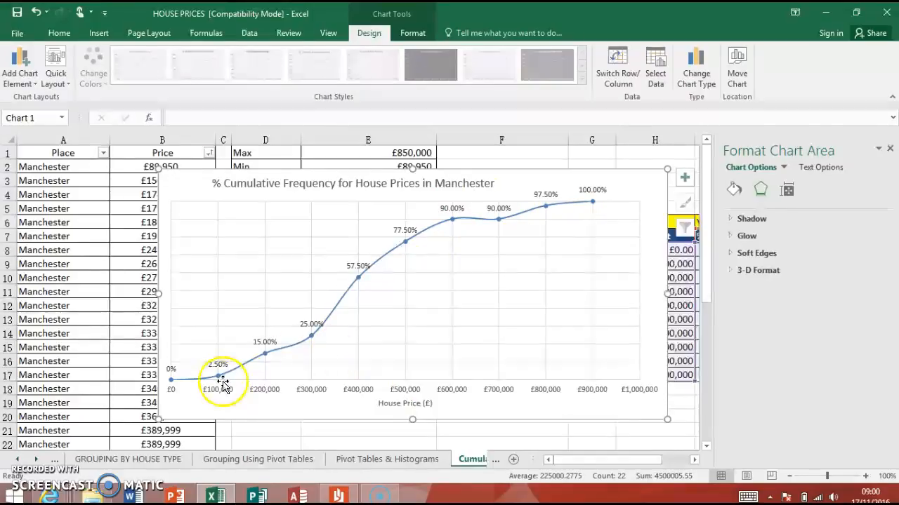
mouse_move(301, 339)
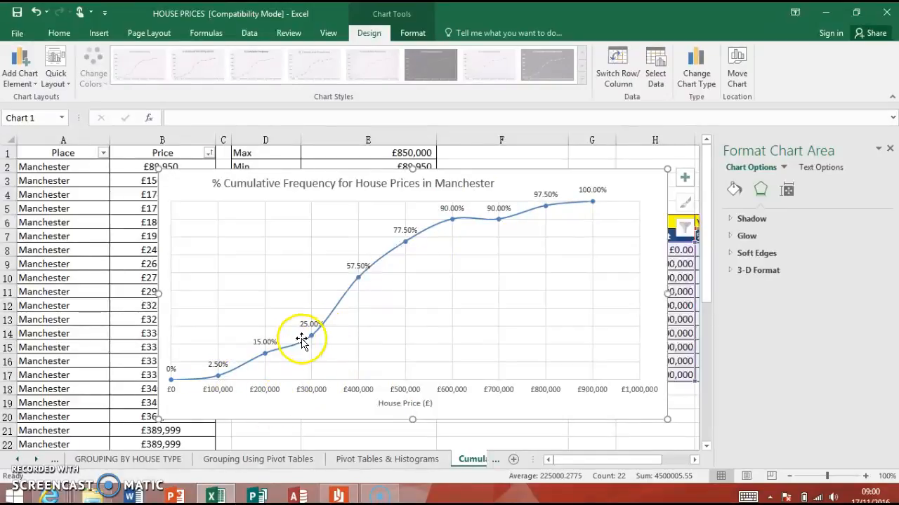
mouse_move(326, 323)
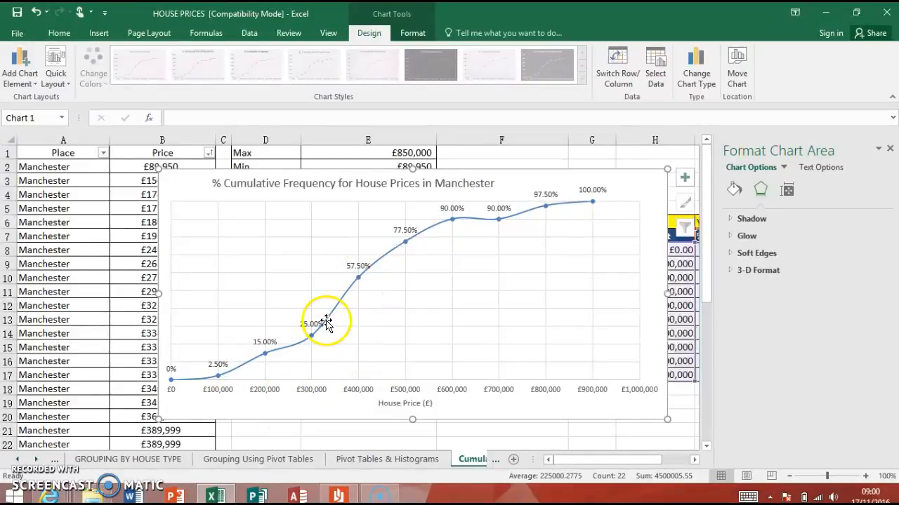
mouse_move(335, 301)
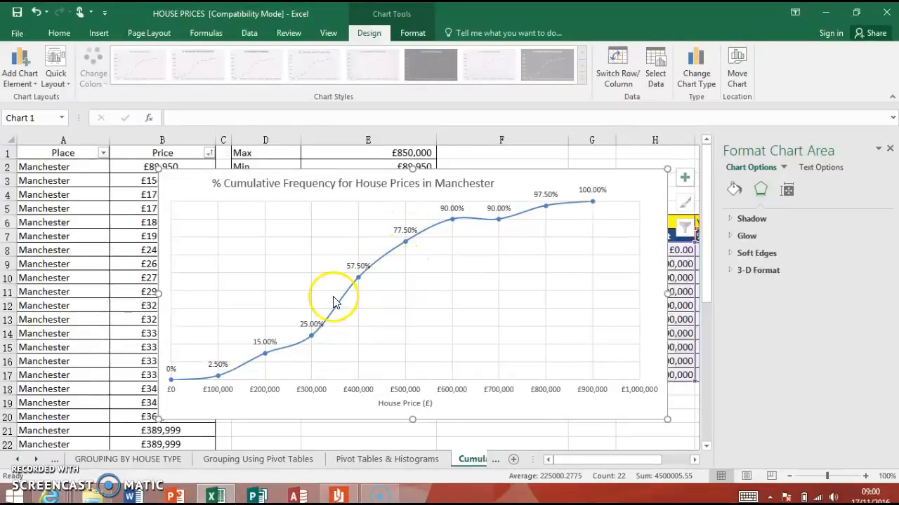
mouse_move(382, 277)
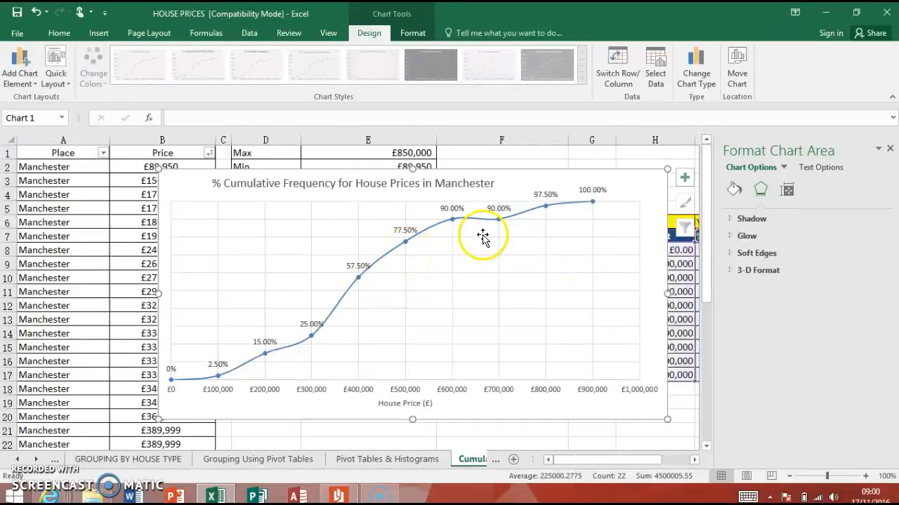
mouse_move(713, 416)
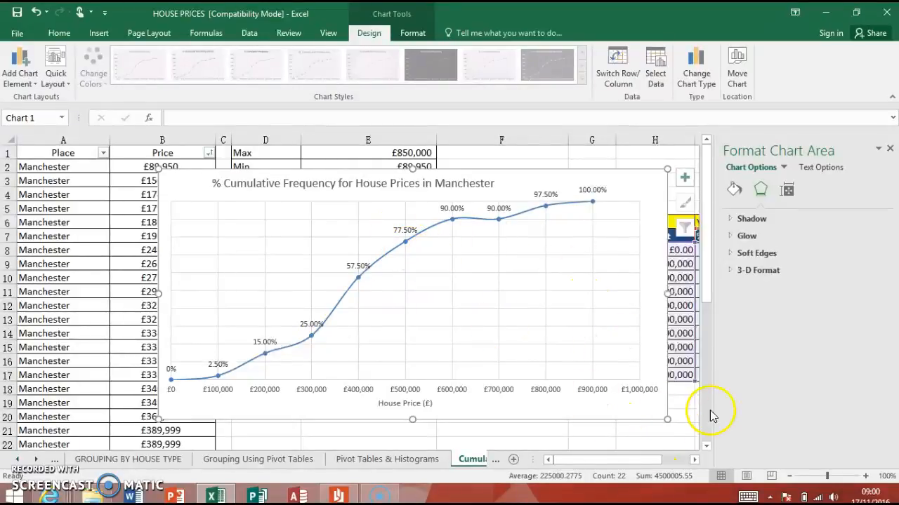